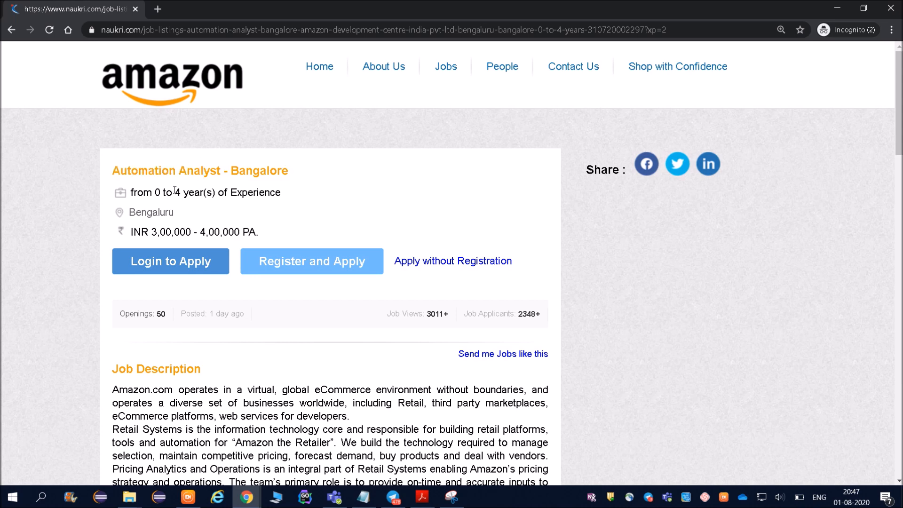
Review the Automation Analyst job details, noting 0 to 4 years experience and INR 3,00,000 - 4,00,000 salary.
left_click_drag(131, 192, 241, 191)
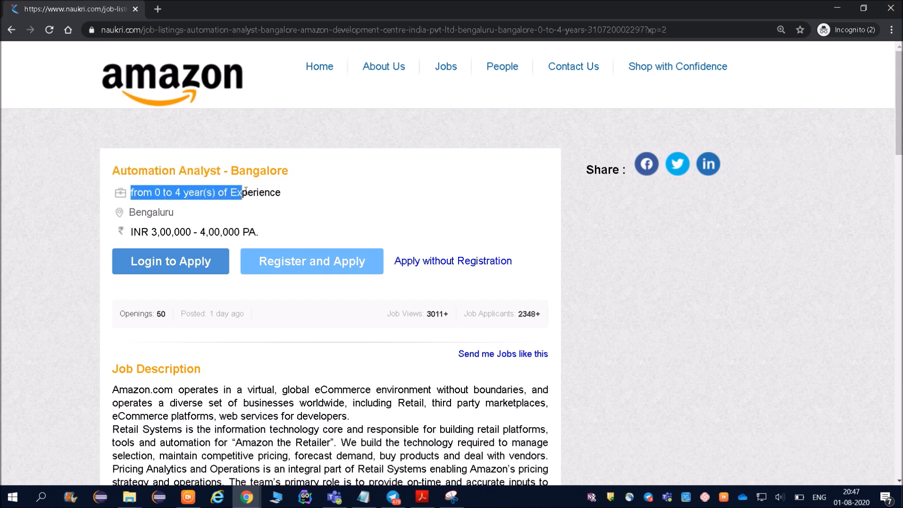
left_click(207, 203)
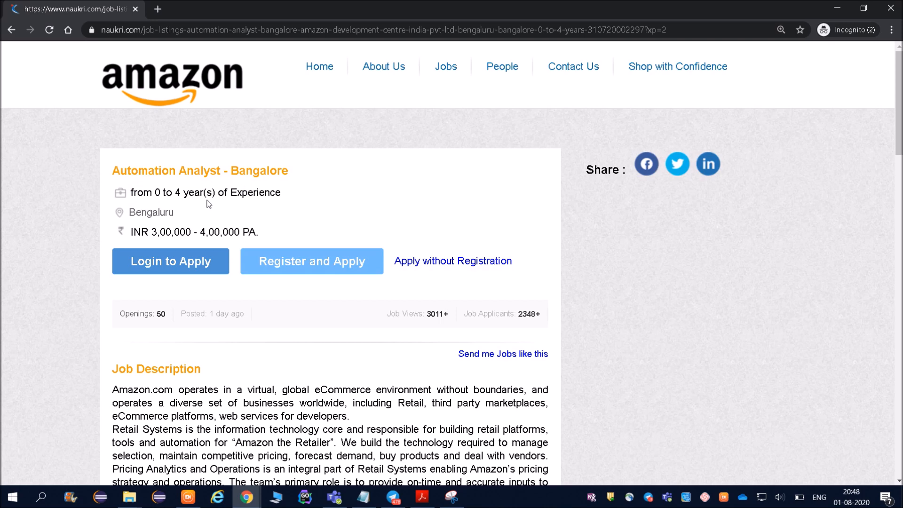
mouse_move(288, 193)
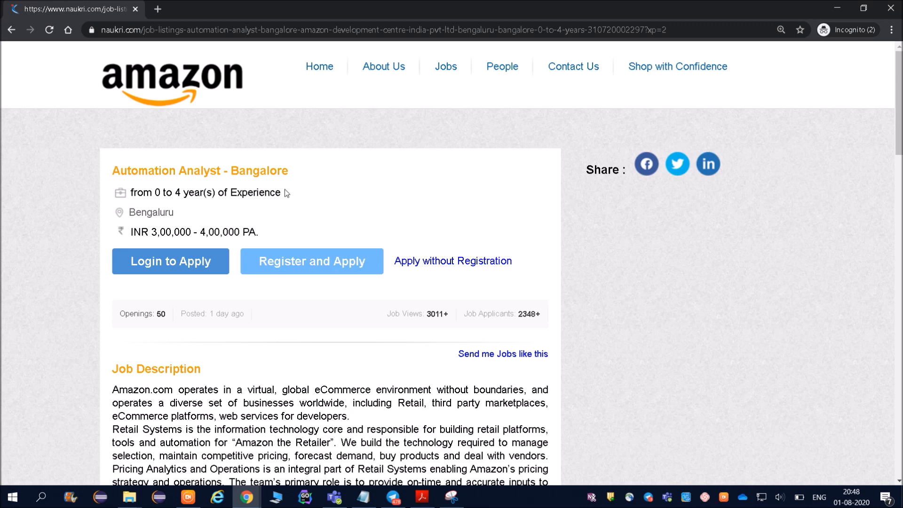
left_click_drag(155, 192, 282, 192)
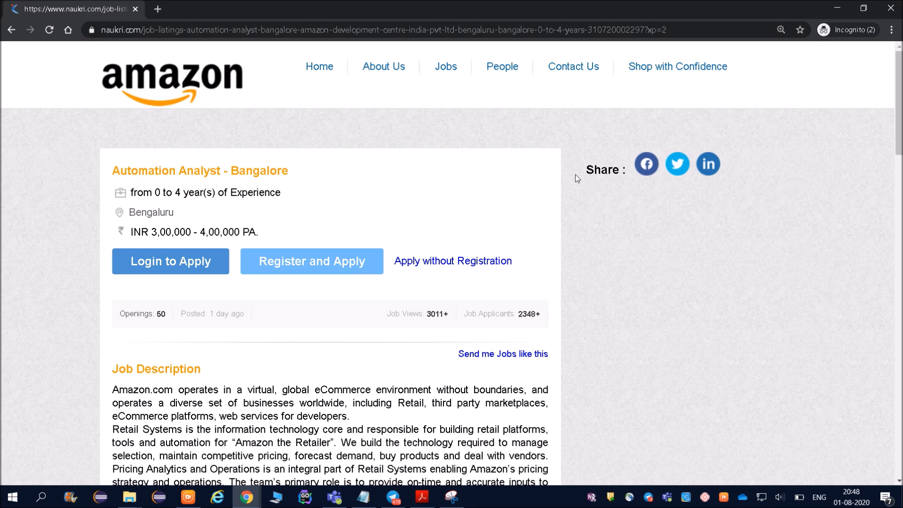
scroll("down", 3)
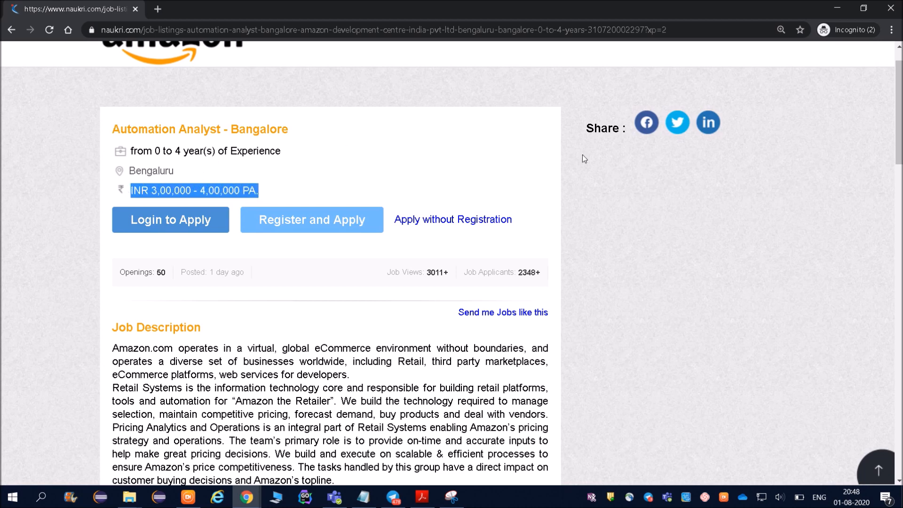
scroll("down", 3)
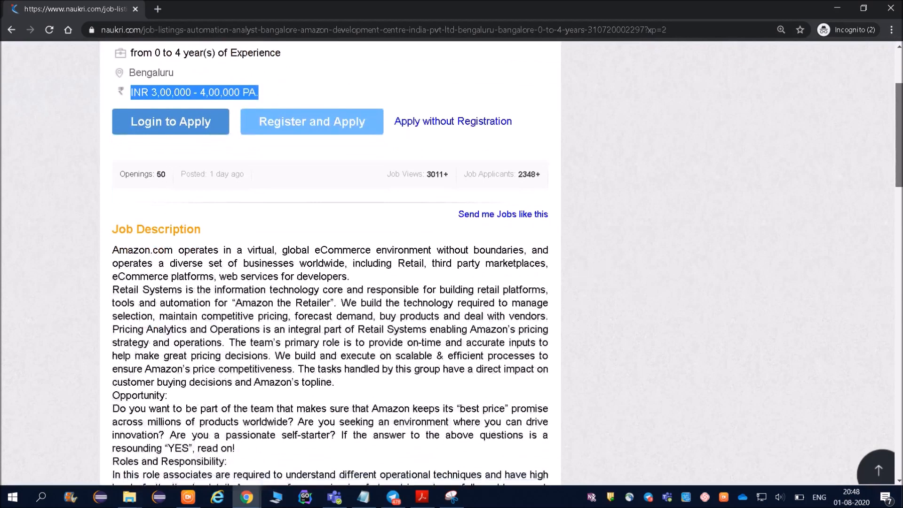
scroll("down", 3)
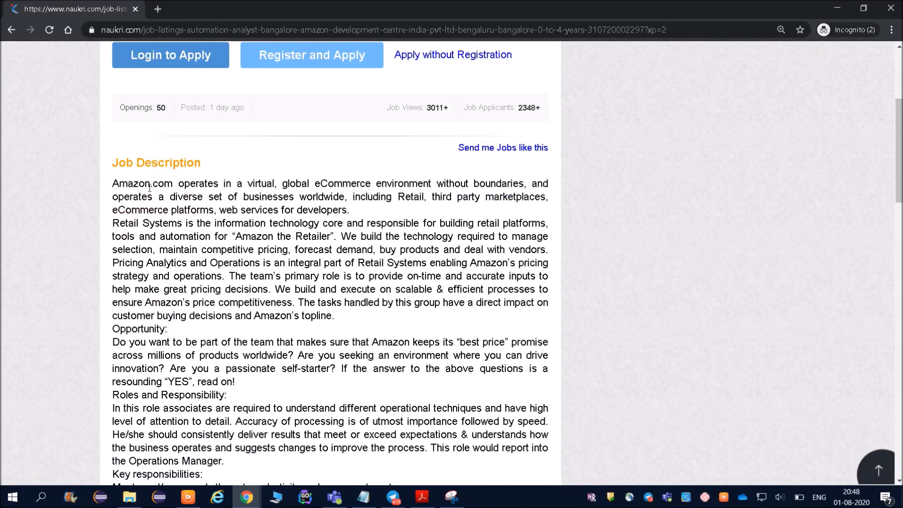
mouse_move(302, 194)
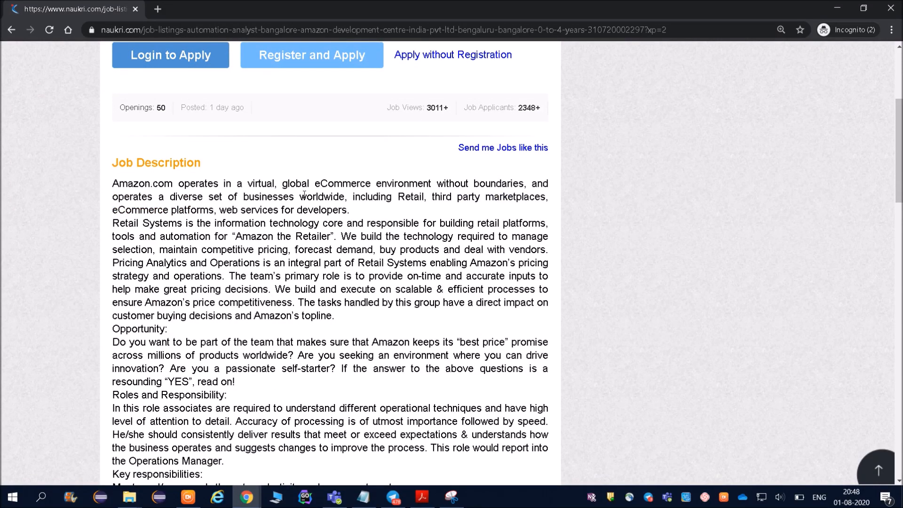
mouse_move(457, 195)
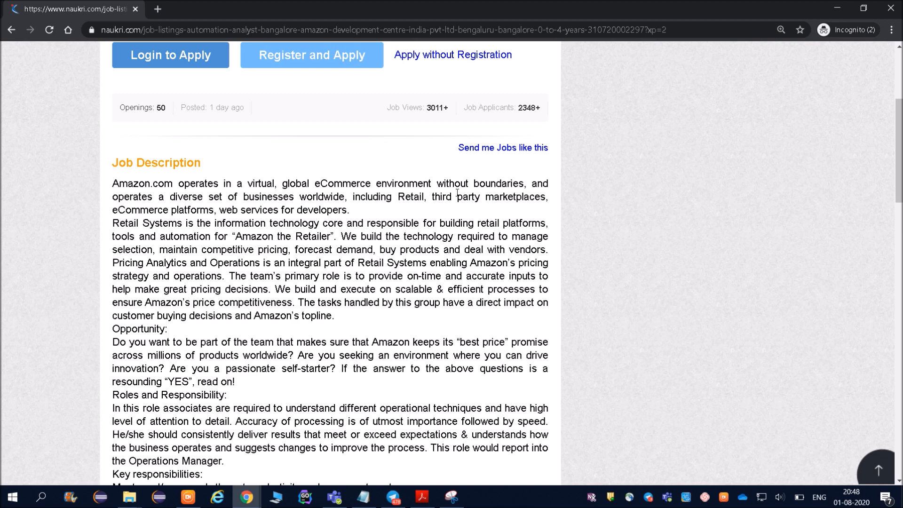
mouse_move(231, 182)
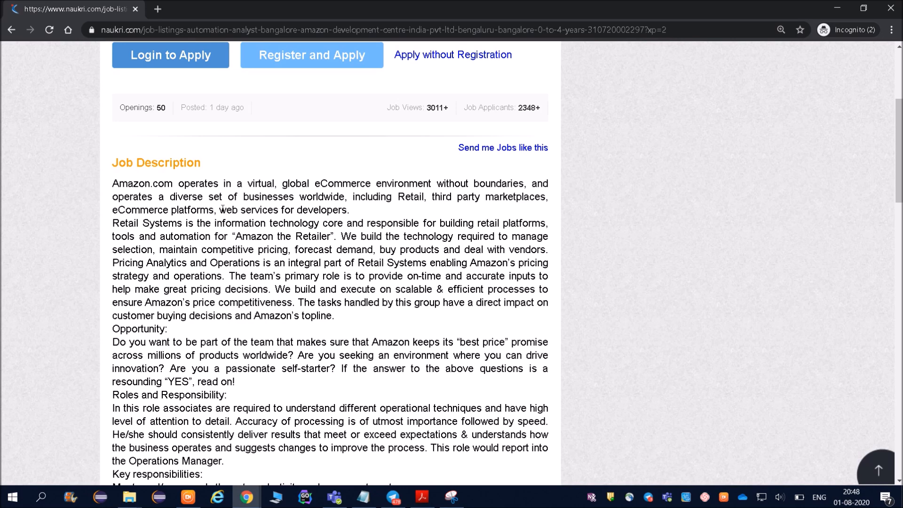
scroll("down", 3)
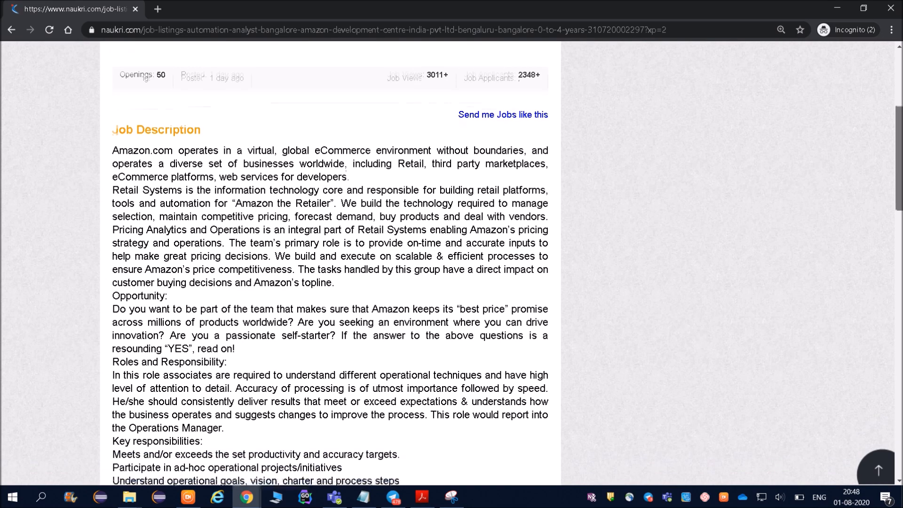
scroll("down", 3)
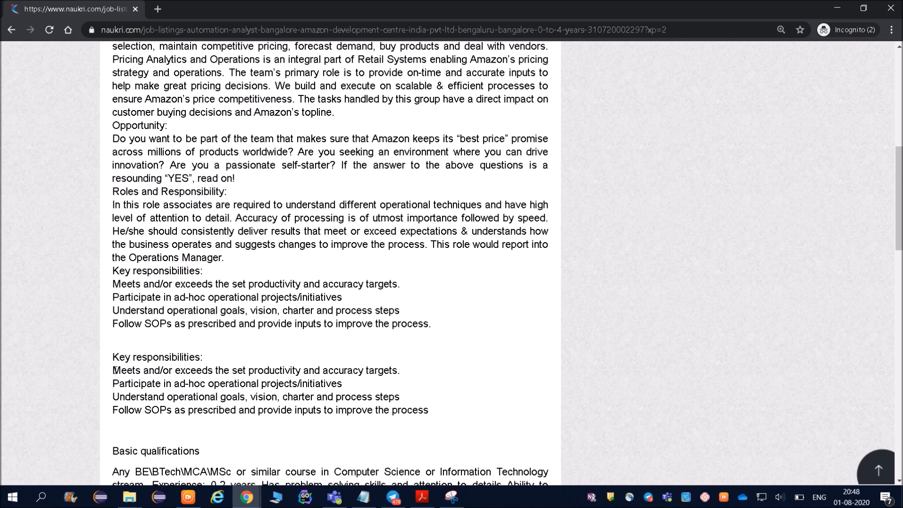
mouse_move(109, 389)
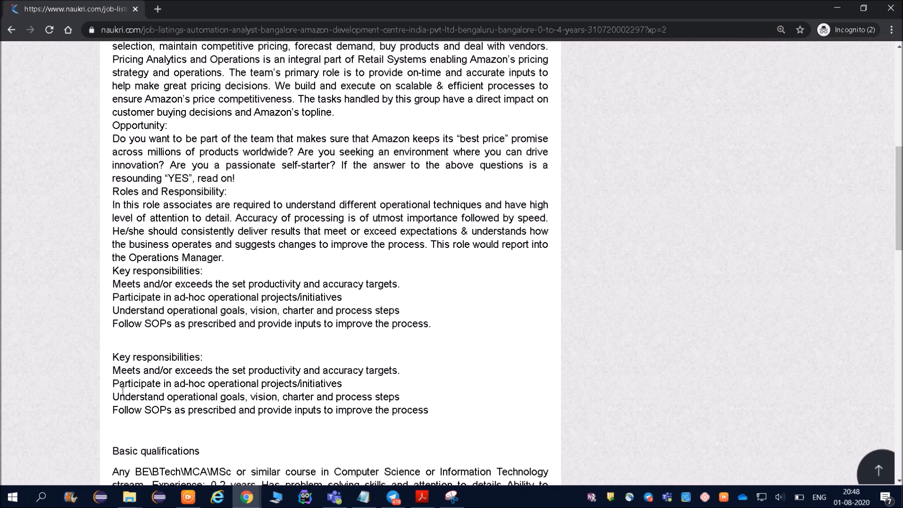
mouse_move(171, 409)
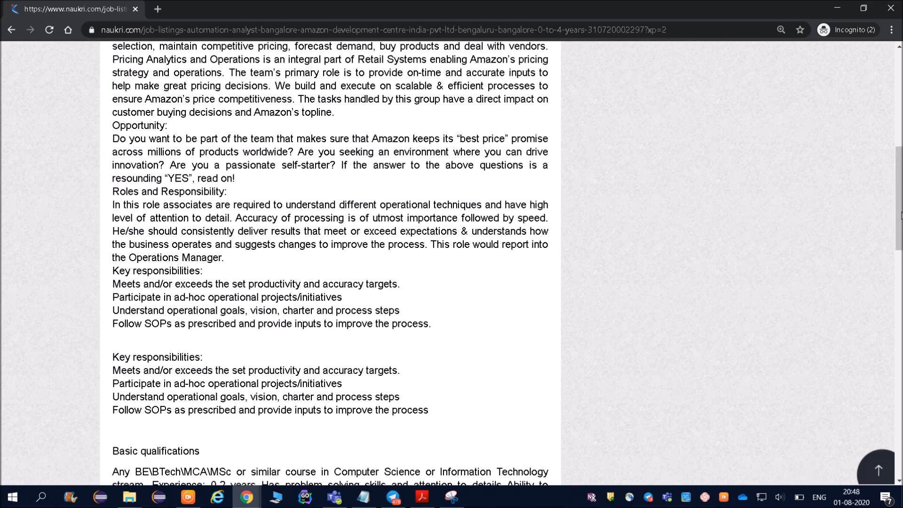
scroll("down", 3)
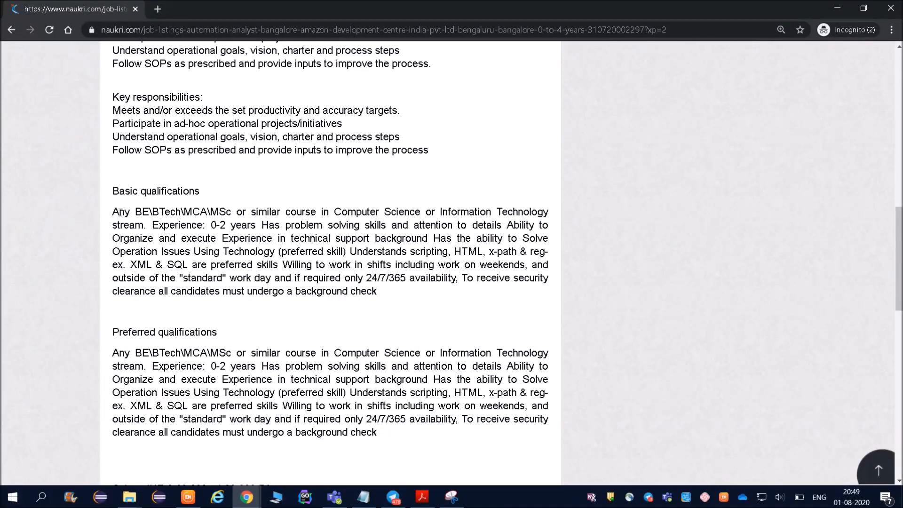
mouse_move(229, 226)
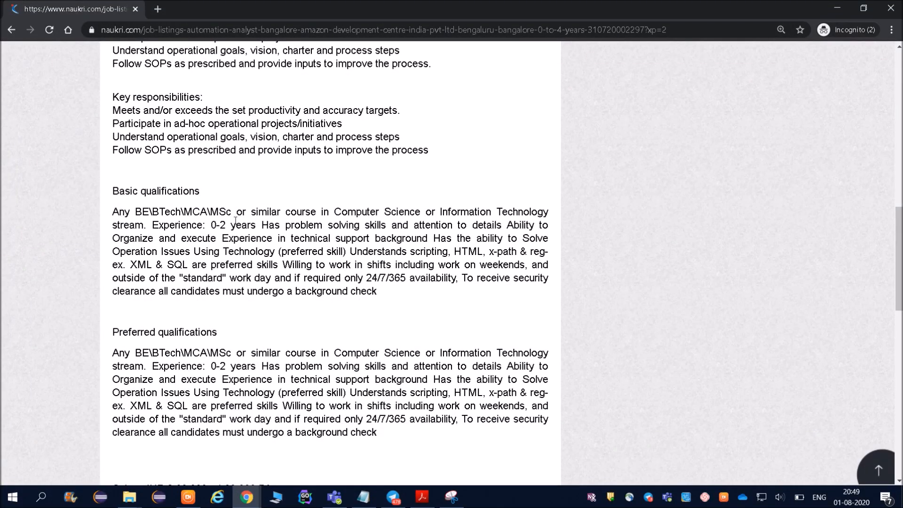
mouse_move(364, 200)
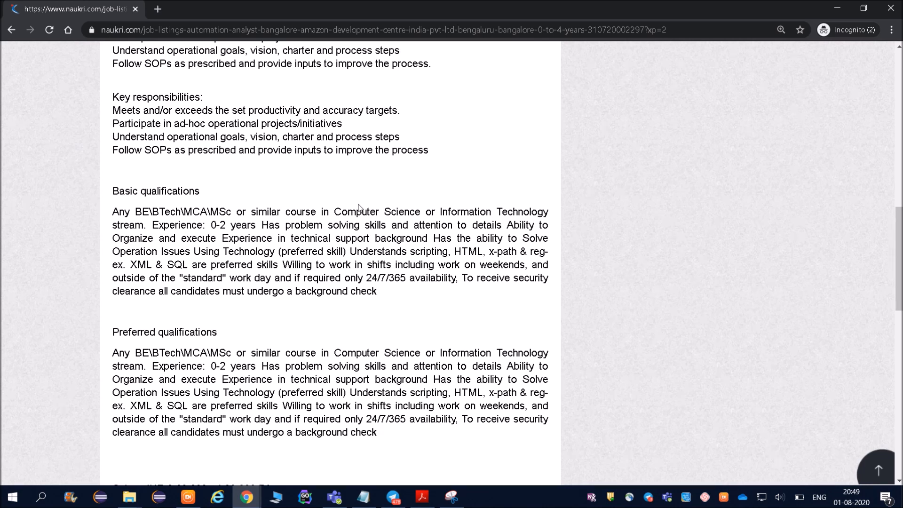
mouse_move(282, 225)
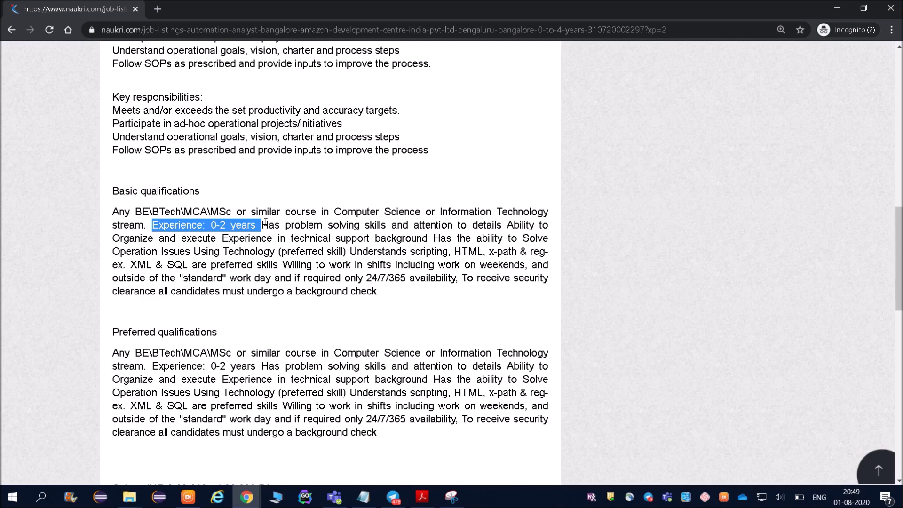
Read through the qualifications section, noting the Experience: 0-2 years requirement.
left_click(263, 225)
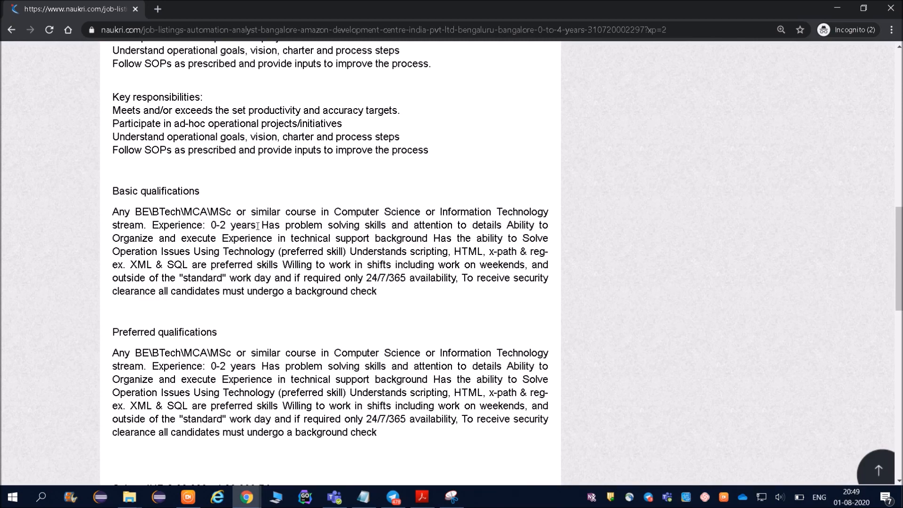
left_click_drag(156, 225, 255, 224)
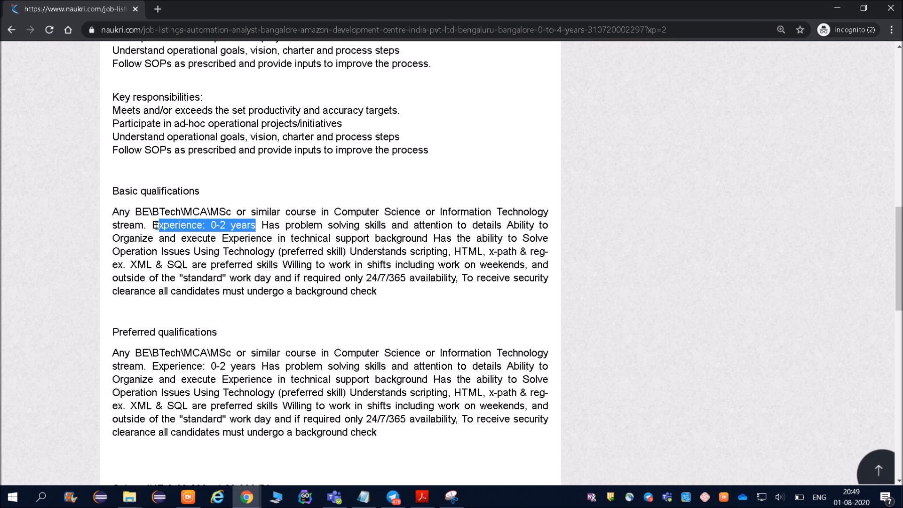
left_click(220, 225)
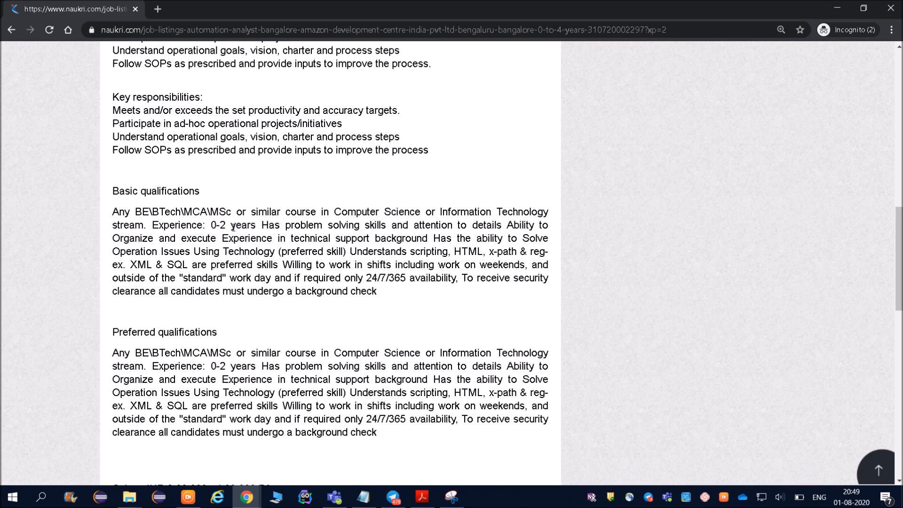
mouse_move(443, 234)
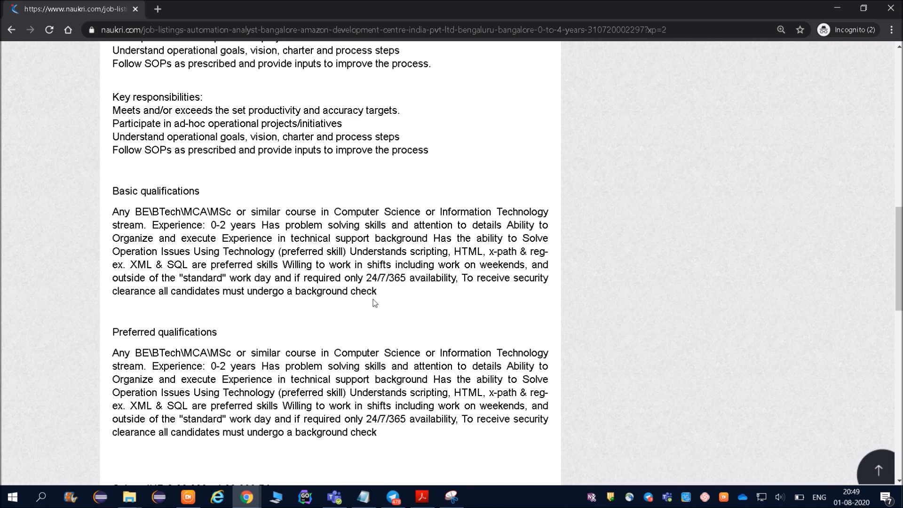
mouse_move(813, 241)
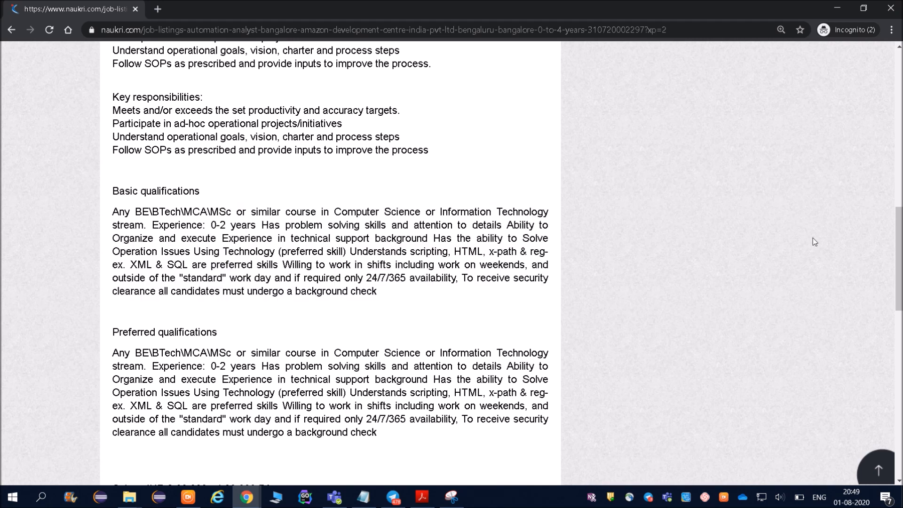
scroll("down", 3)
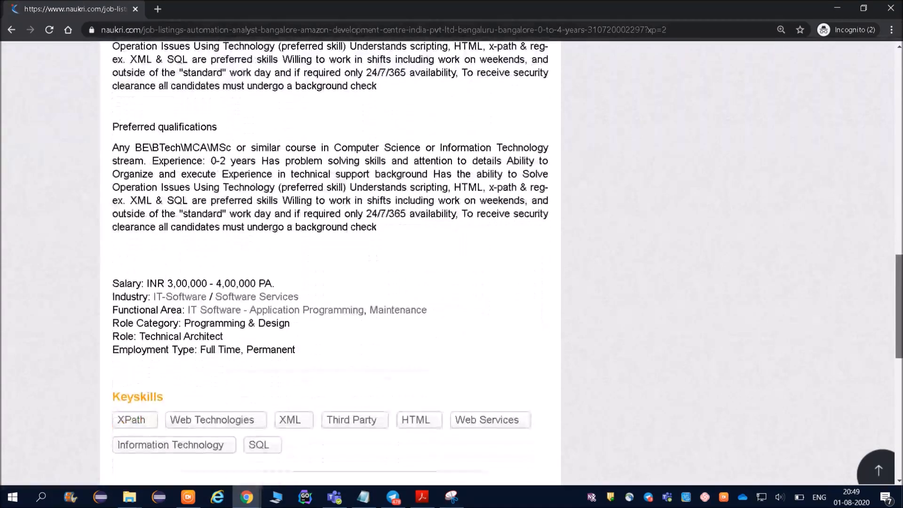
scroll("down", 3)
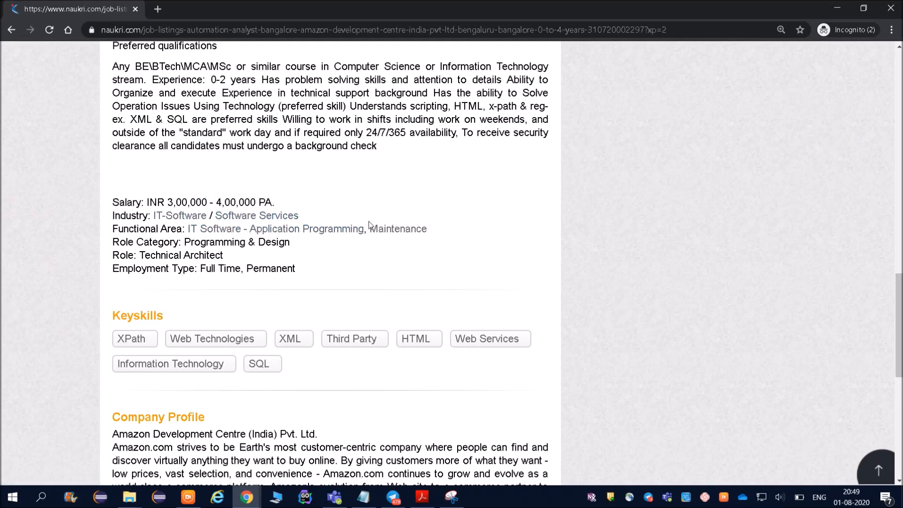
mouse_move(405, 244)
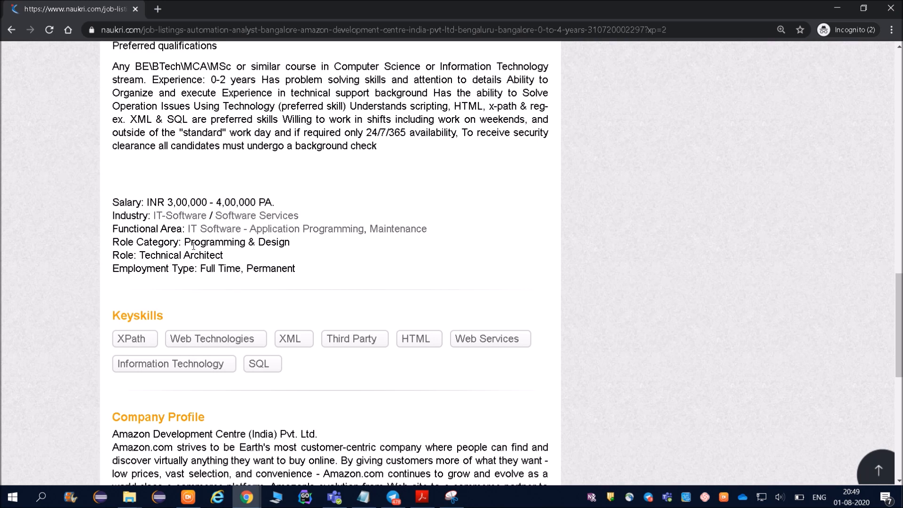
mouse_move(254, 261)
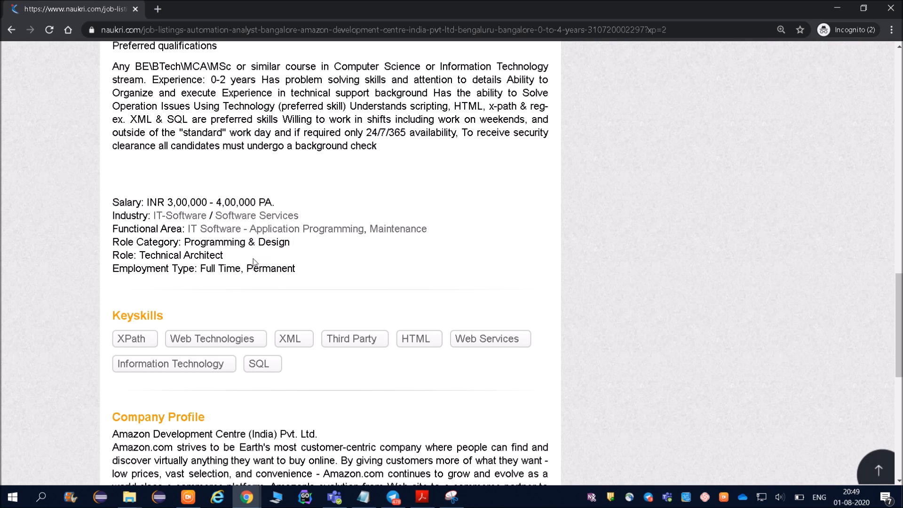
mouse_move(235, 254)
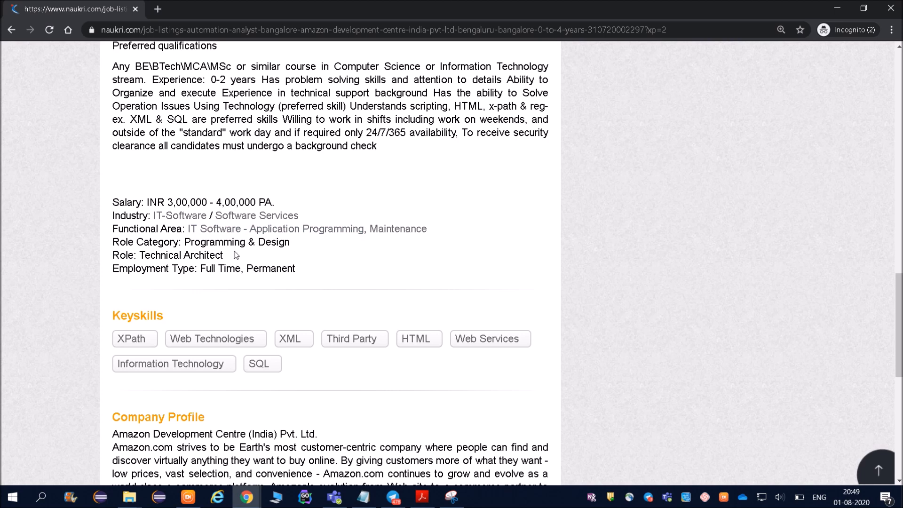
mouse_move(244, 286)
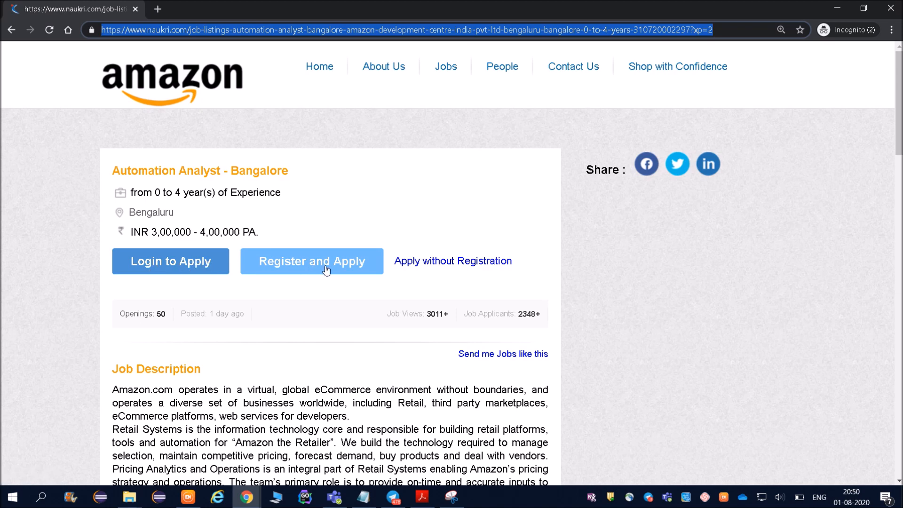
Start the apply-without-registration form and autofill name, email, mobile and location from saved details.
left_click(452, 260)
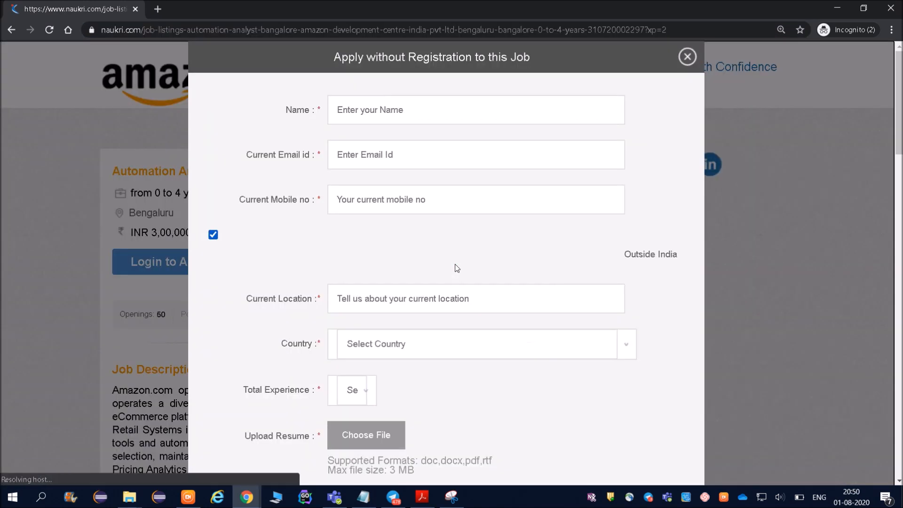
left_click(476, 109)
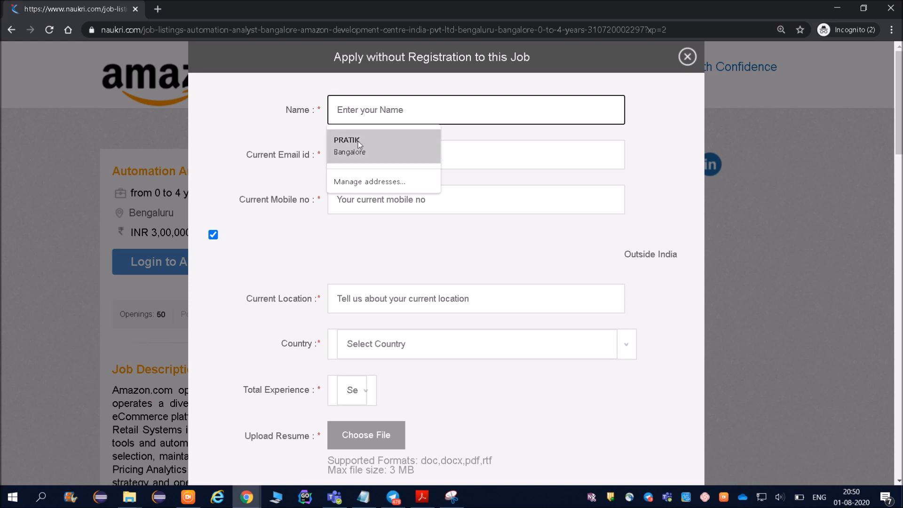
left_click(348, 146)
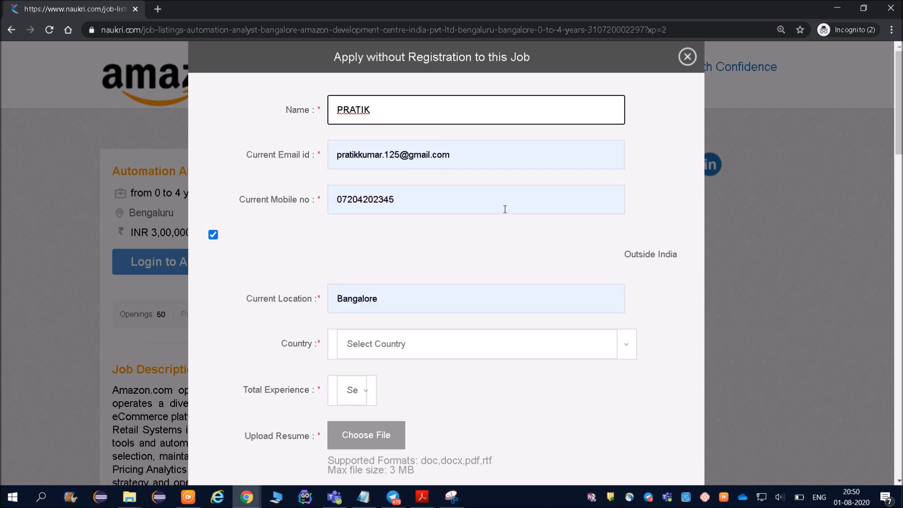
scroll("down", 3)
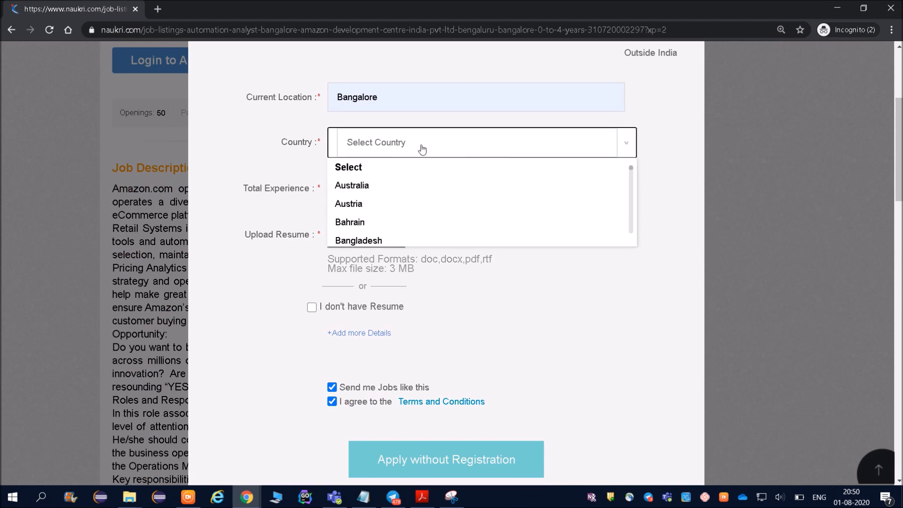
mouse_move(382, 155)
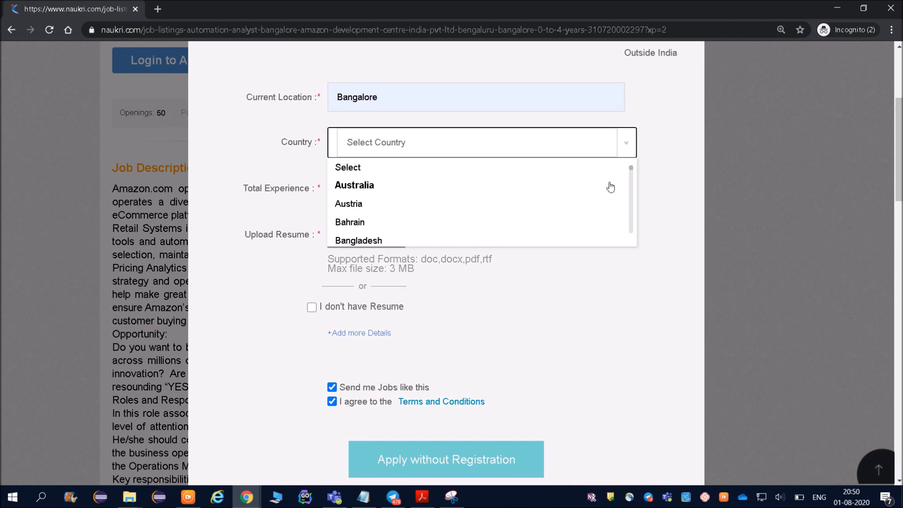
scroll("down", 3)
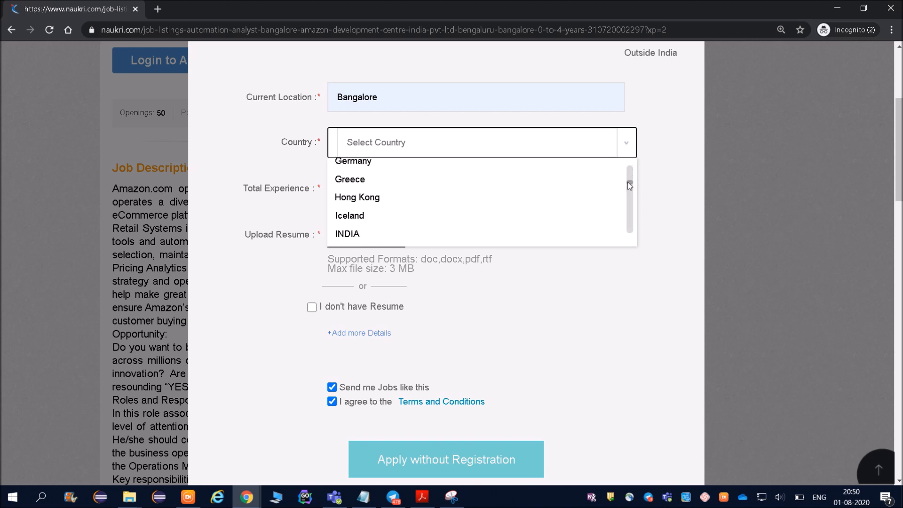
Set Country to INDIA and Total Experience to Fresher, then begin choosing a resume file.
left_click(347, 233)
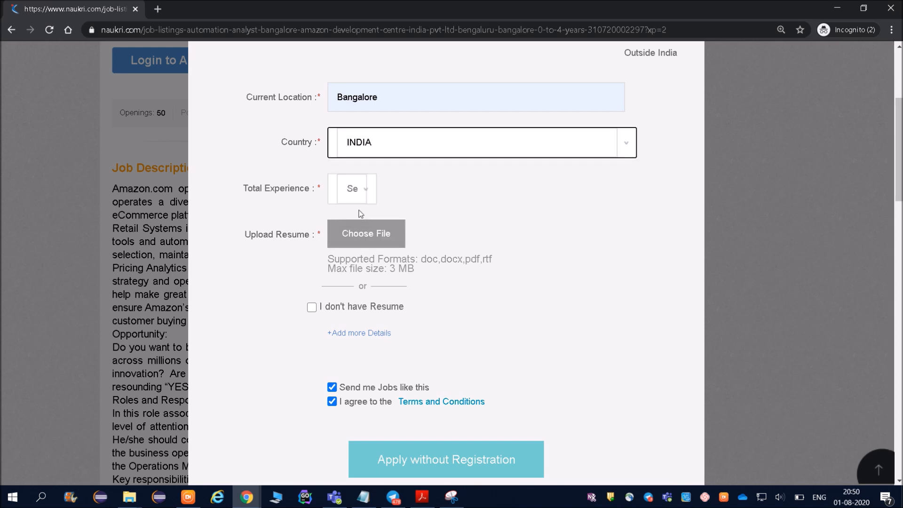
left_click(352, 188)
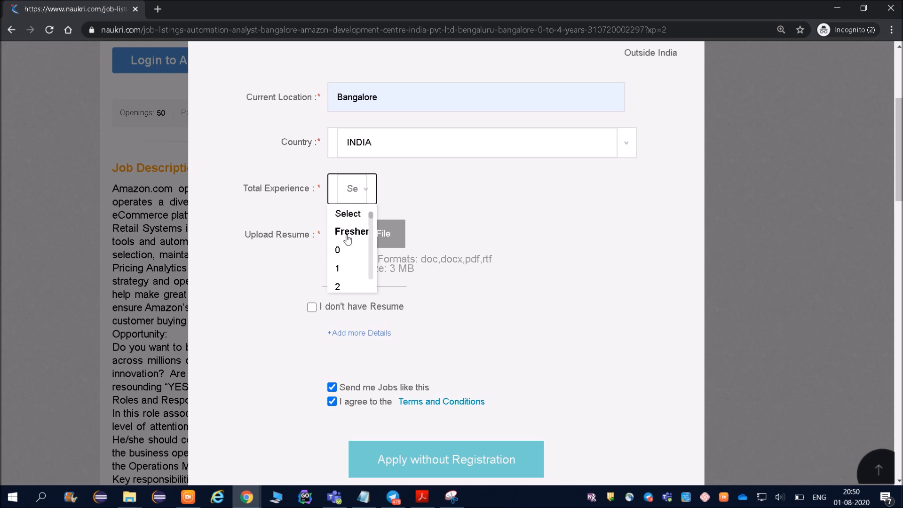
left_click(352, 232)
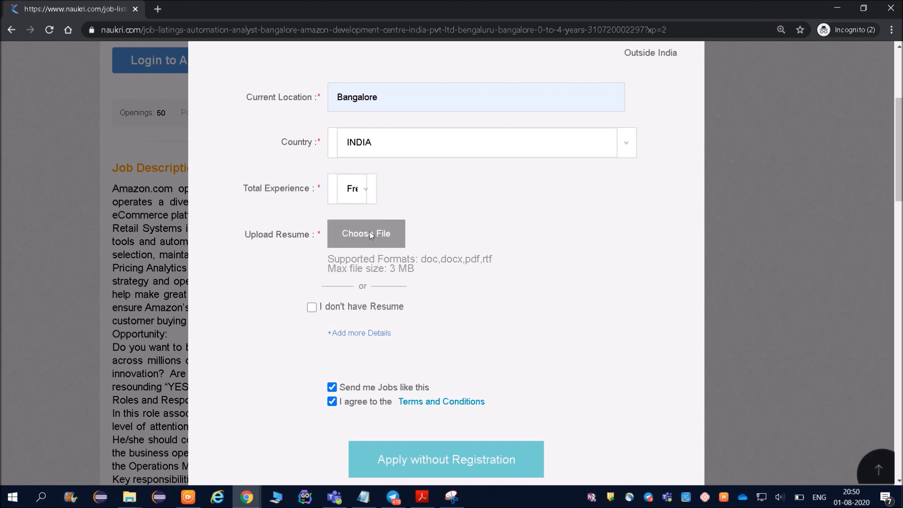
left_click(366, 233)
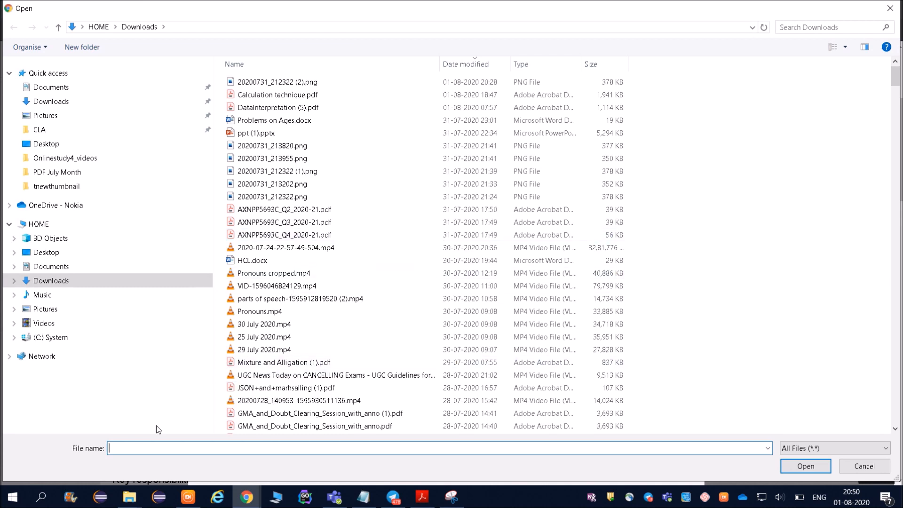
Try attaching the 'prati' resume PDF, dismiss the File not found warning, and tick I don't have Resume.
type("prati")
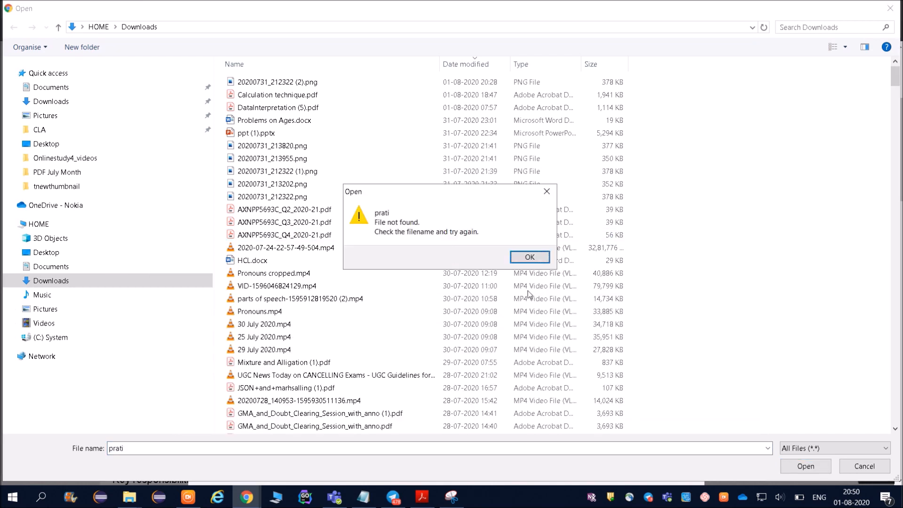
left_click(530, 257)
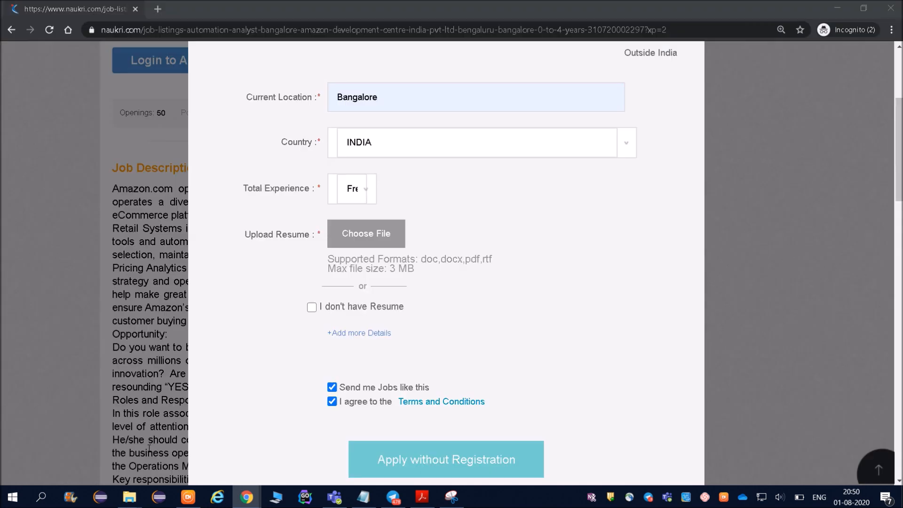
left_click(366, 233)
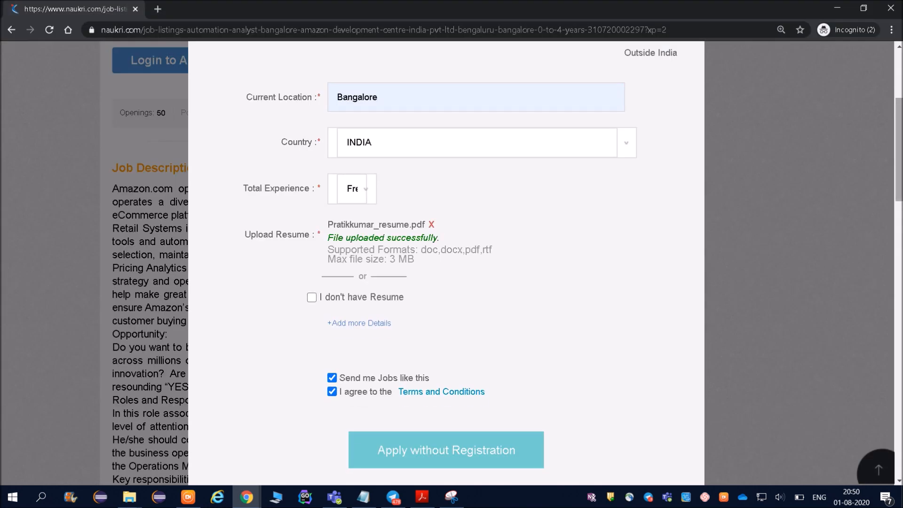
scroll("down", 3)
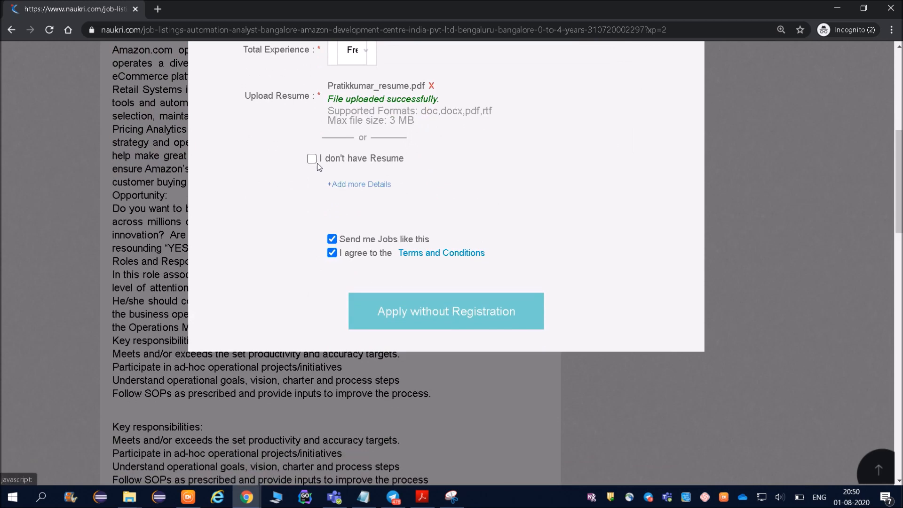
left_click(312, 158)
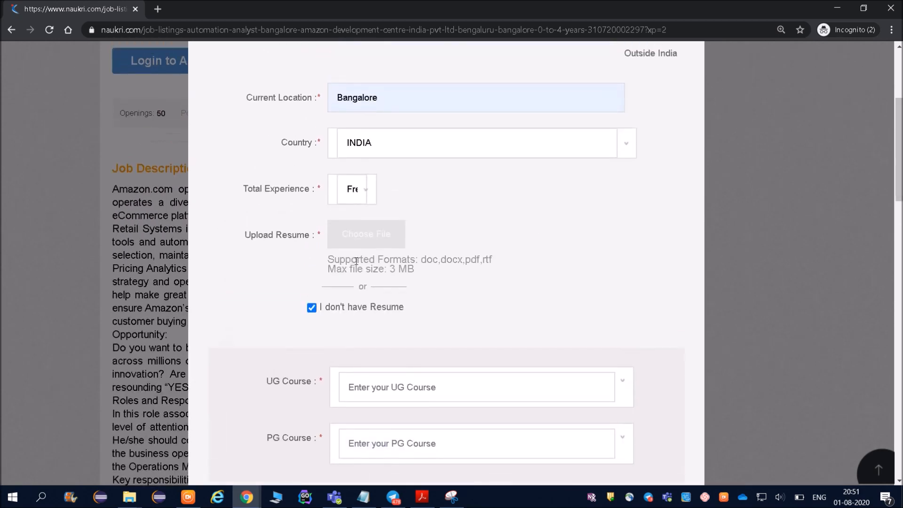
Set the UG course to B.Tech/B.E.
scroll("down", 3)
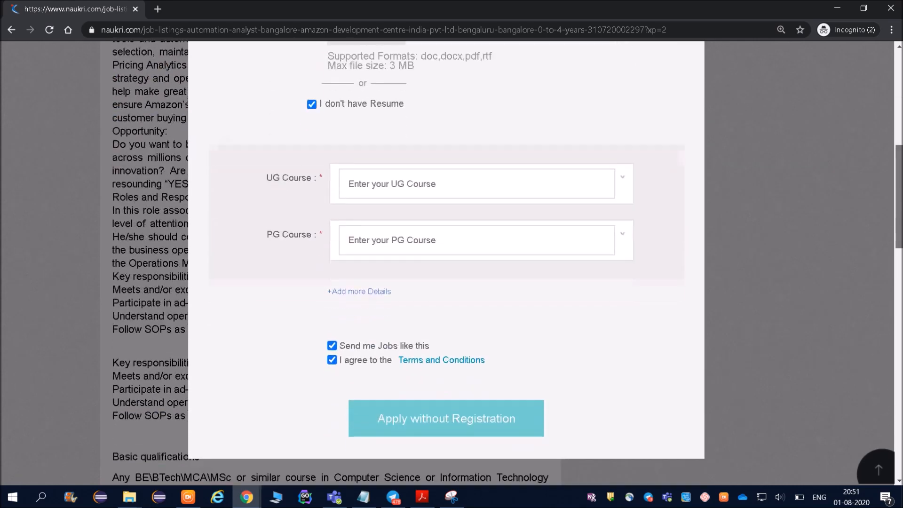
left_click(476, 183)
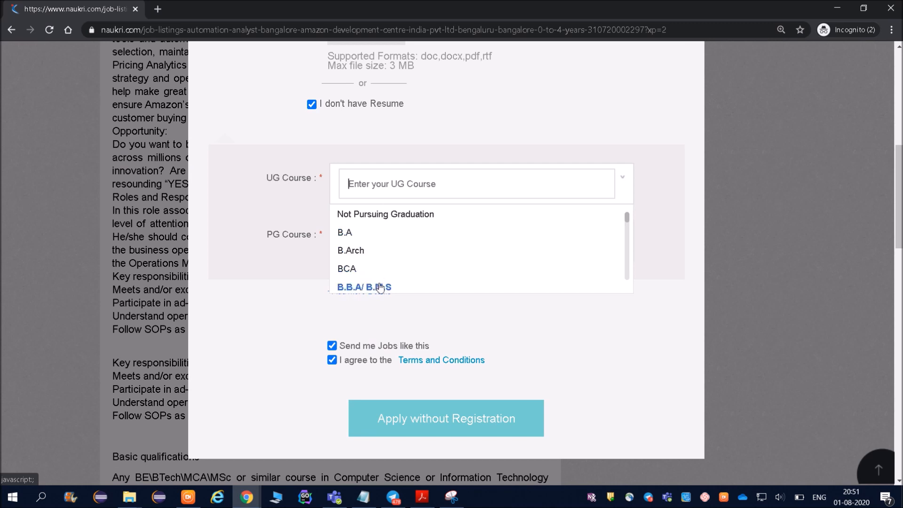
mouse_move(624, 225)
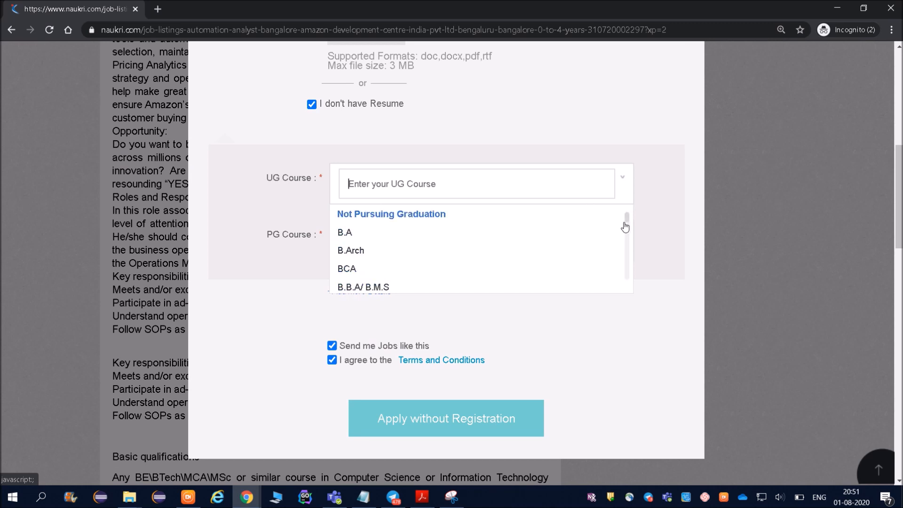
scroll("down", 3)
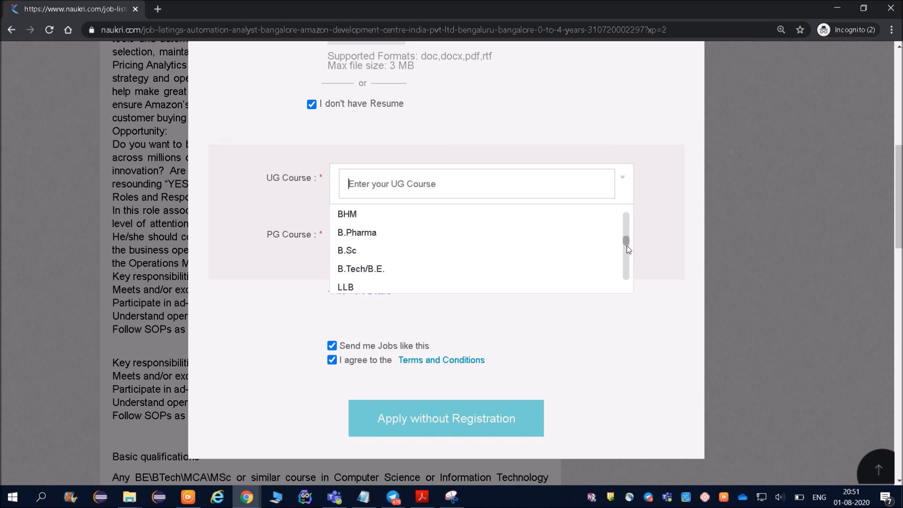
left_click(361, 269)
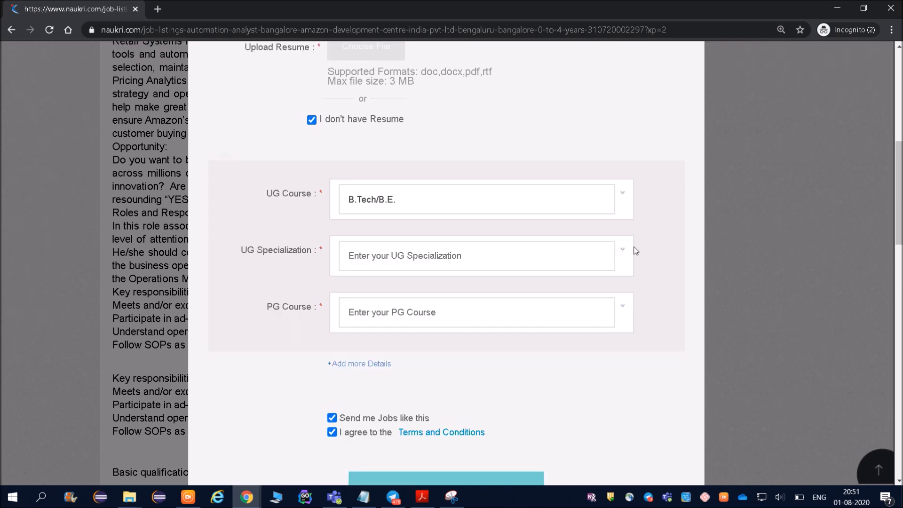
mouse_move(623, 253)
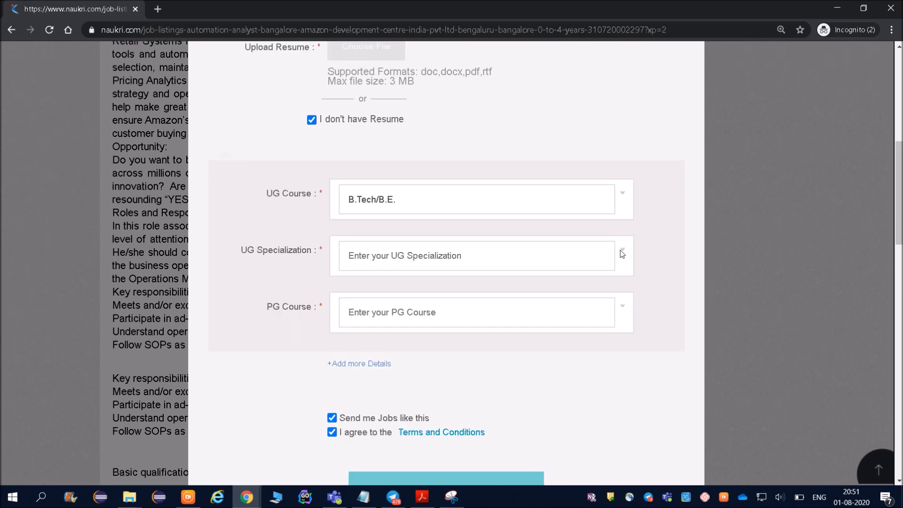
Set the UG specialization to Computers and the PG course to Not Pursuing PG.
left_click(476, 256)
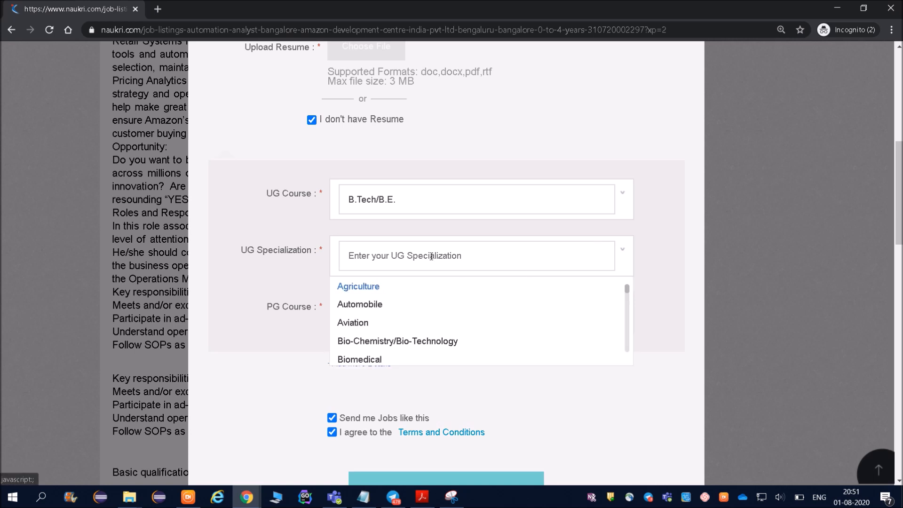
type("com")
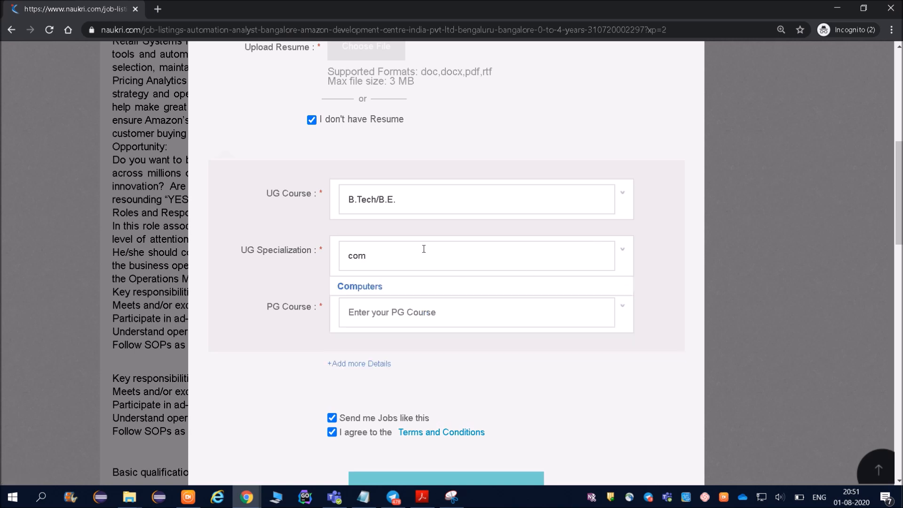
mouse_move(407, 253)
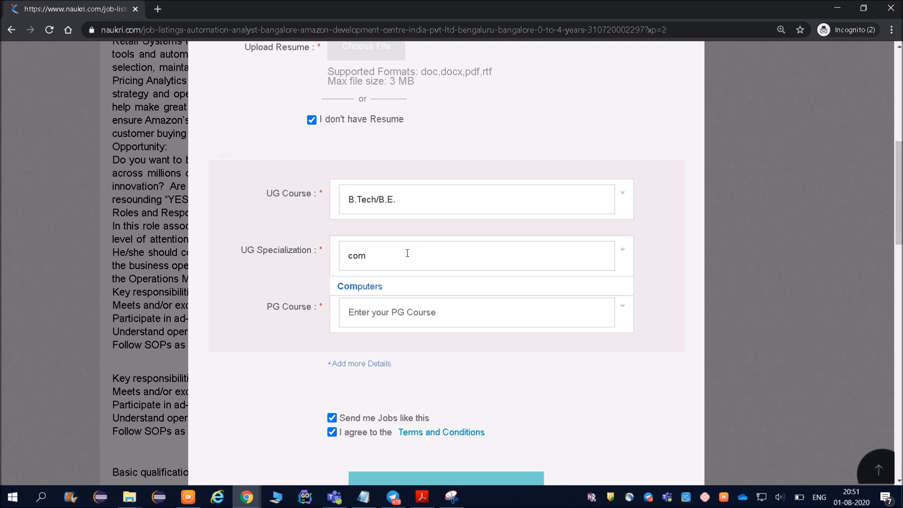
left_click(472, 313)
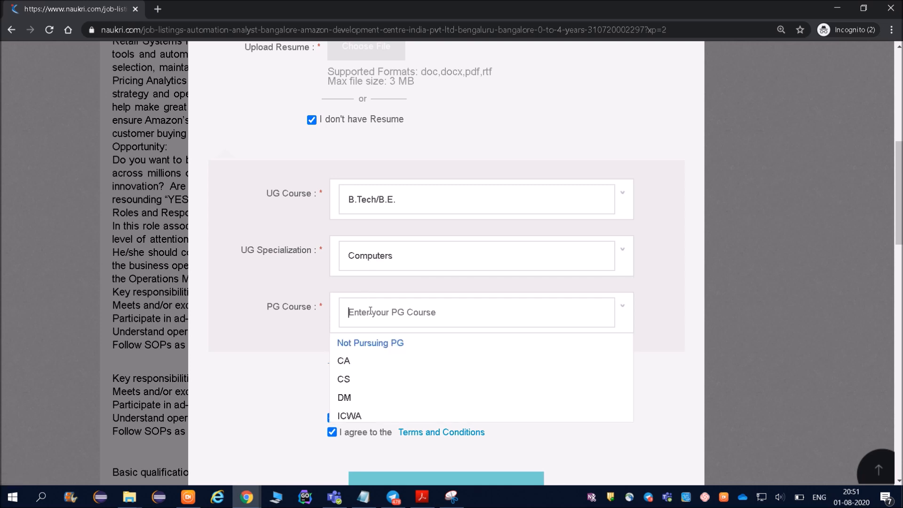
left_click(371, 343)
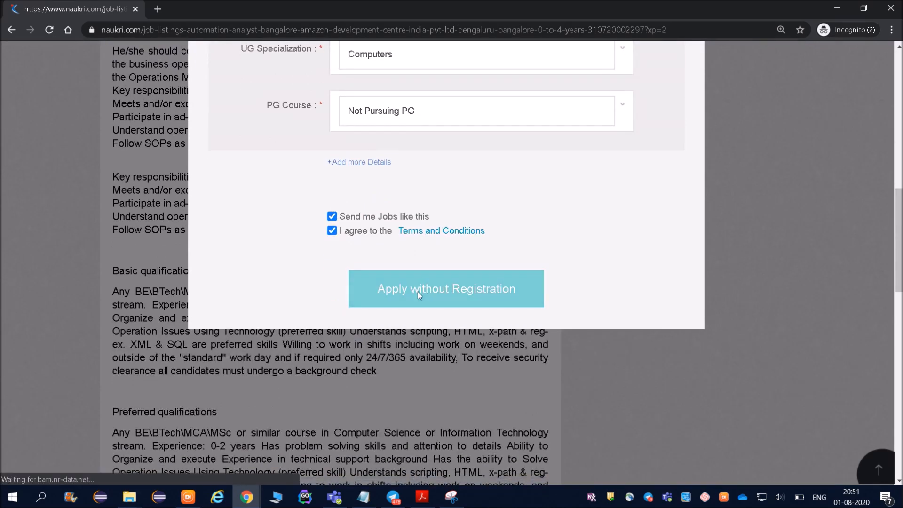
Submit the application without registration and agree to the location-sharing popup to reach the confirmation page.
left_click(446, 289)
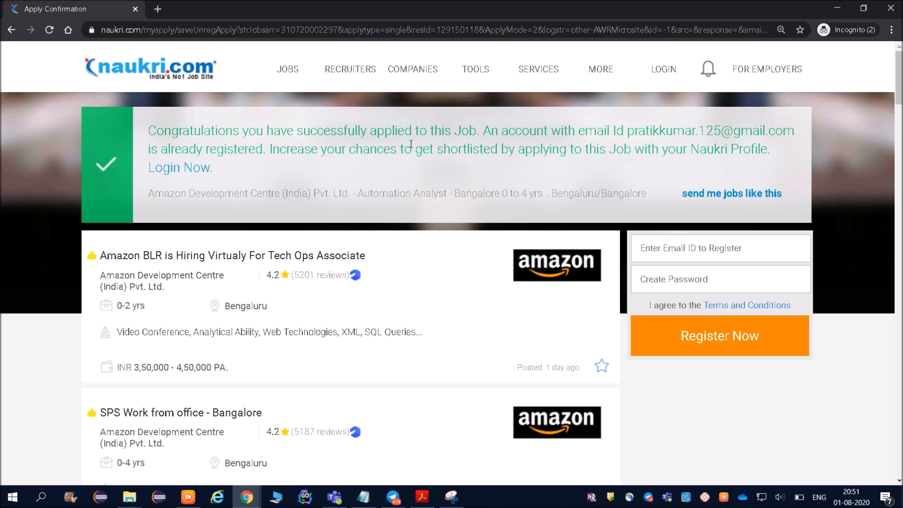
mouse_move(538, 146)
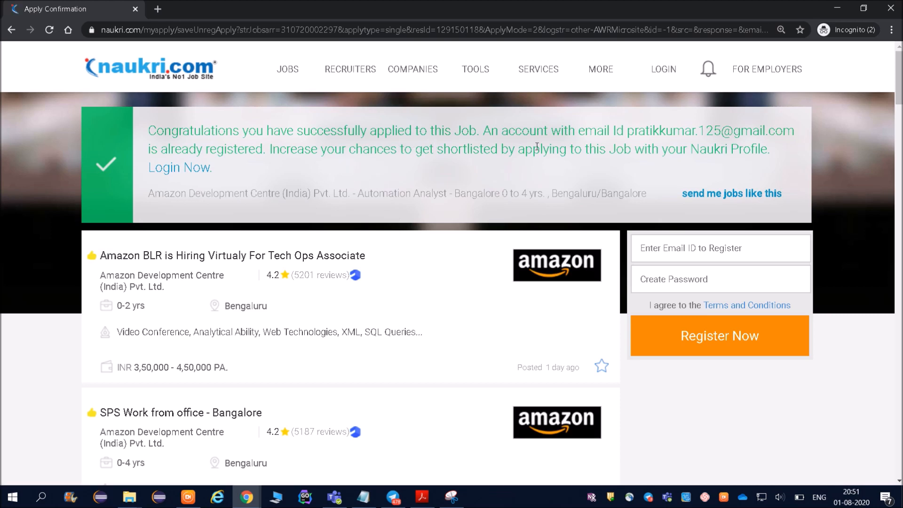
mouse_move(318, 143)
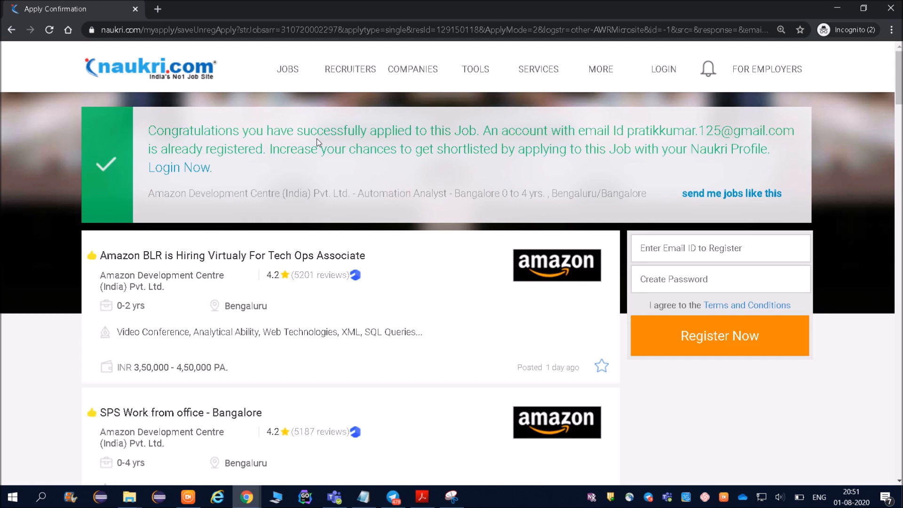
mouse_move(376, 170)
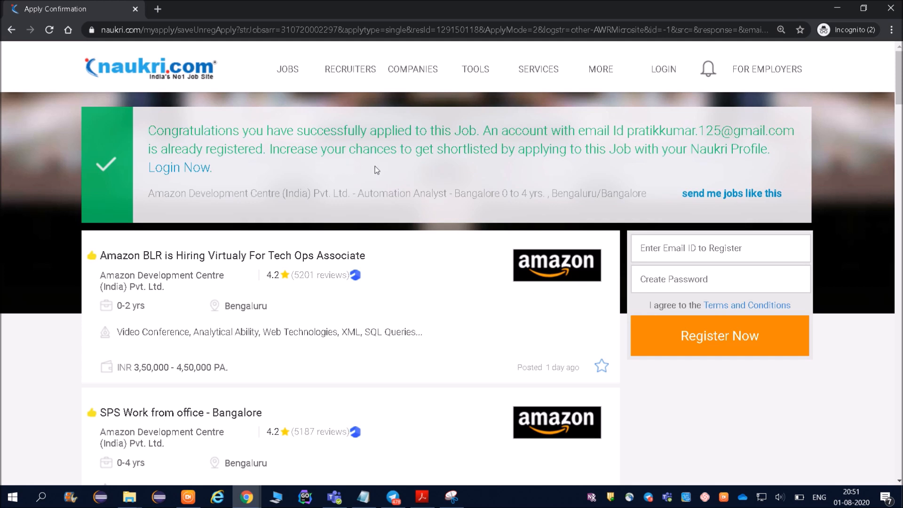
mouse_move(468, 204)
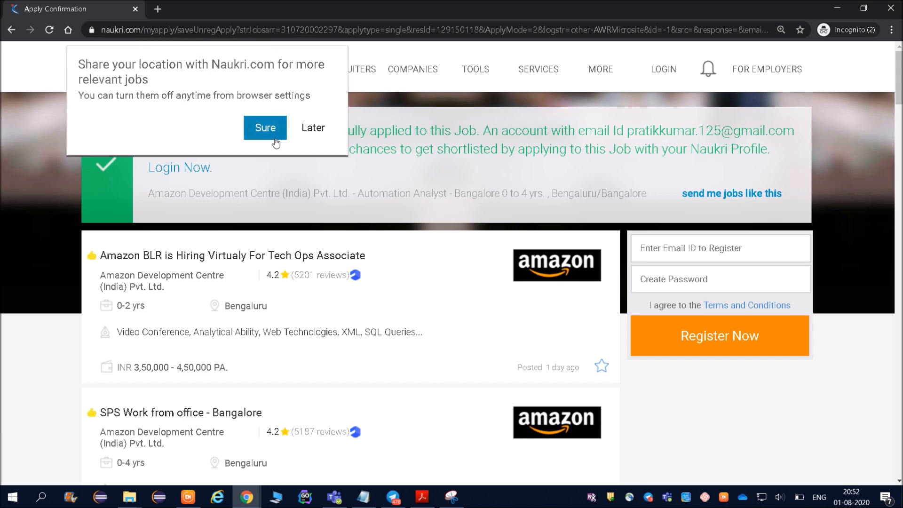
left_click(265, 128)
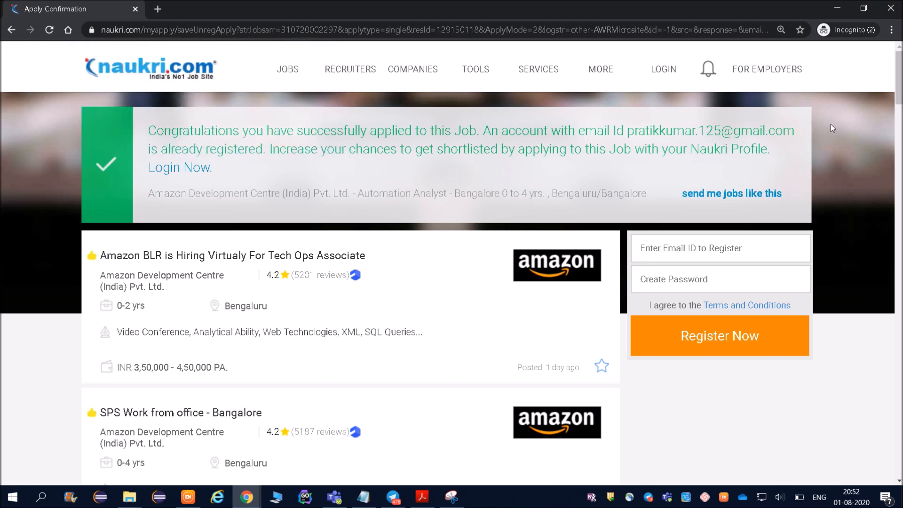
Scroll down the confirmation page to the suggested Amazon Bangalore job listings.
scroll("down", 3)
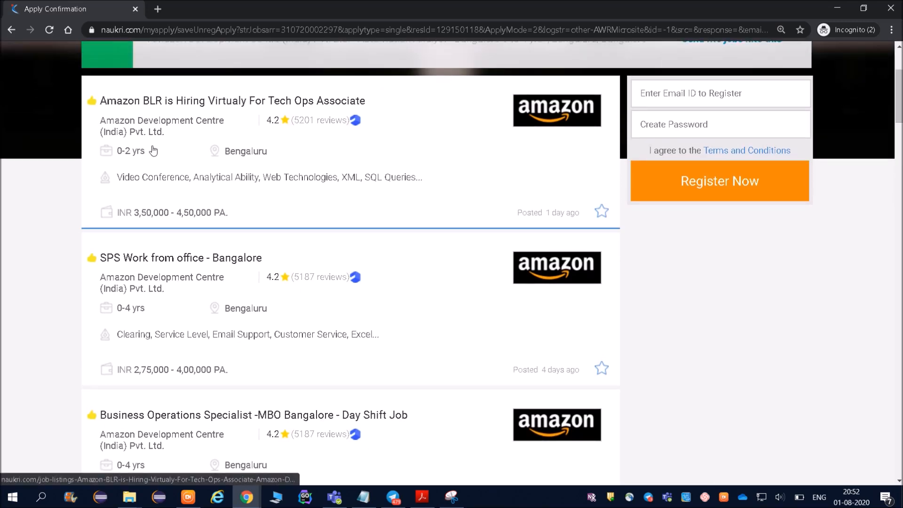
mouse_move(158, 134)
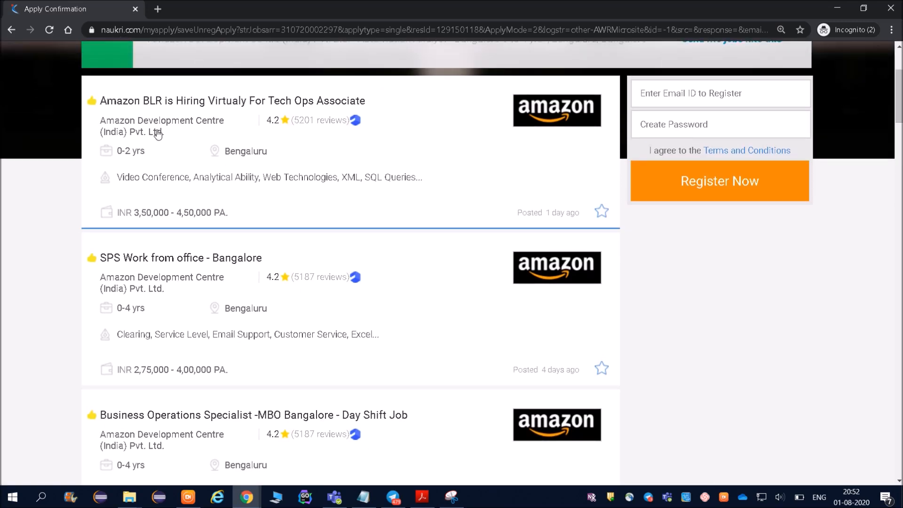
mouse_move(209, 108)
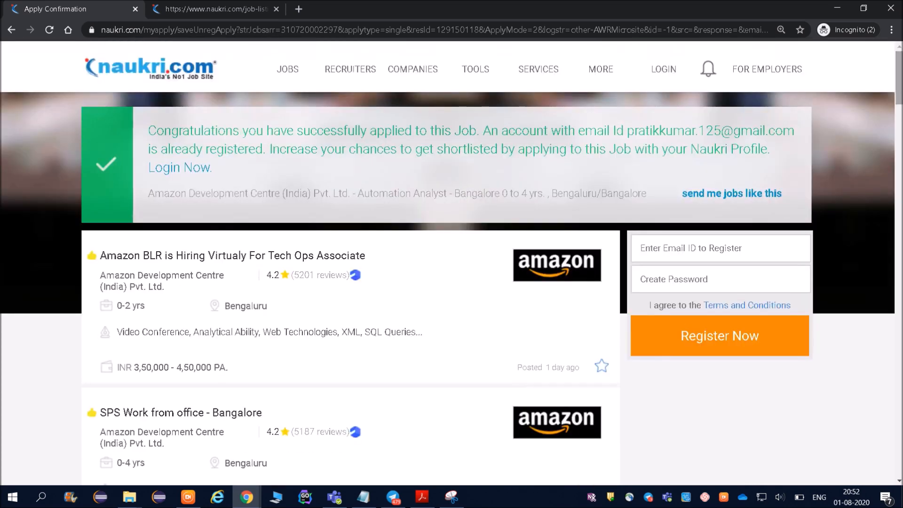
Read through the Tech Ops Associate description to the keywords section, then switch to the Technical Support Engineer listing.
scroll("down", 3)
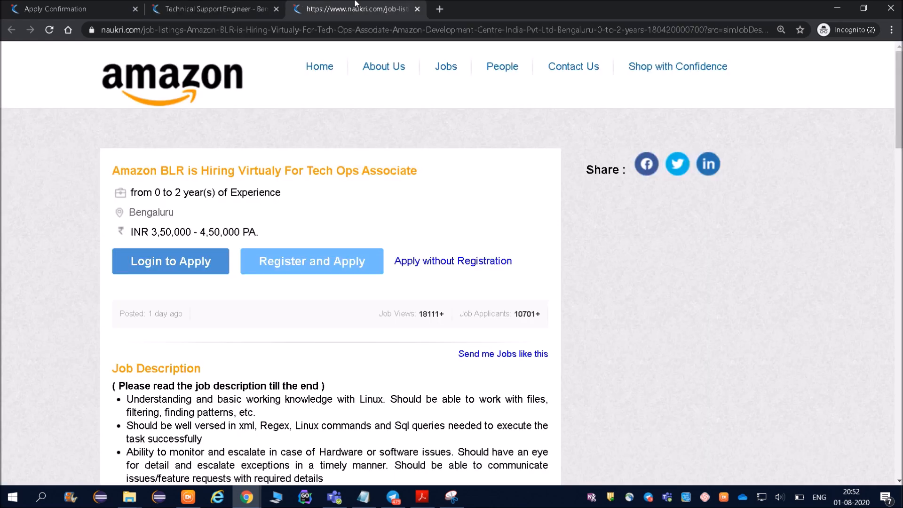
mouse_move(166, 160)
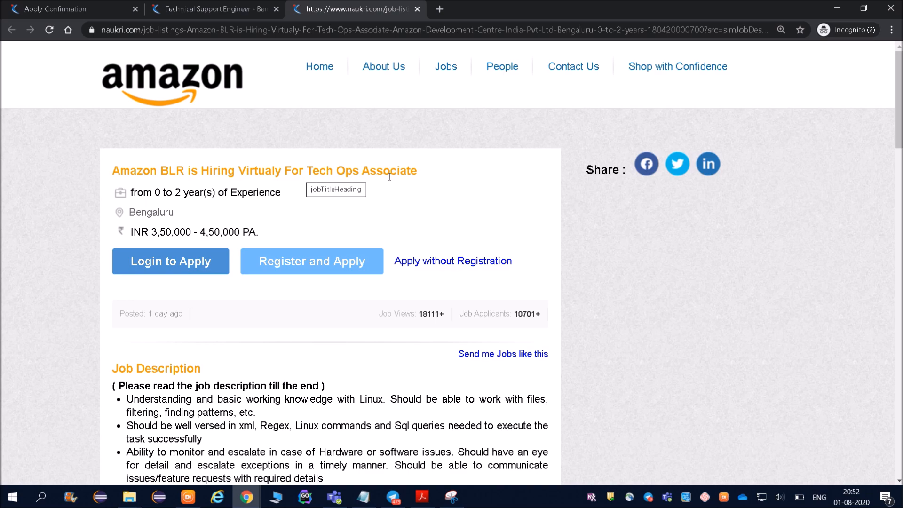
mouse_move(804, 121)
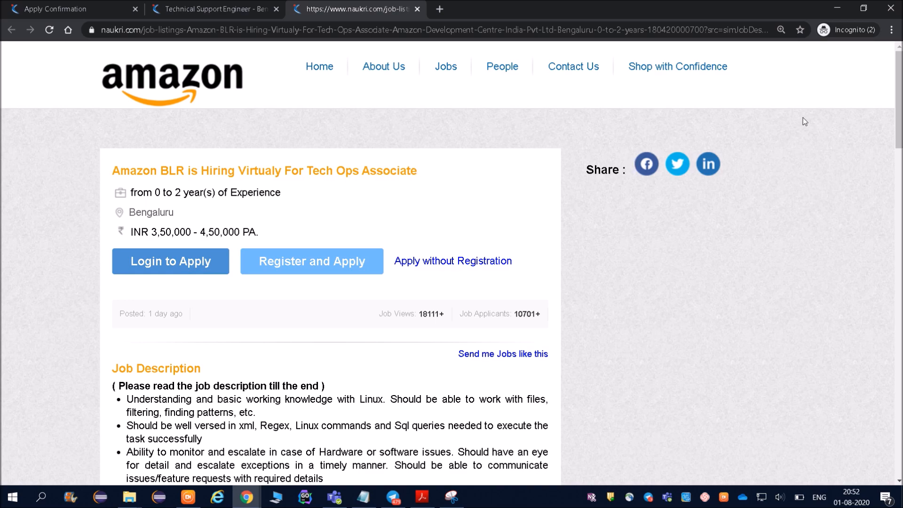
scroll("down", 3)
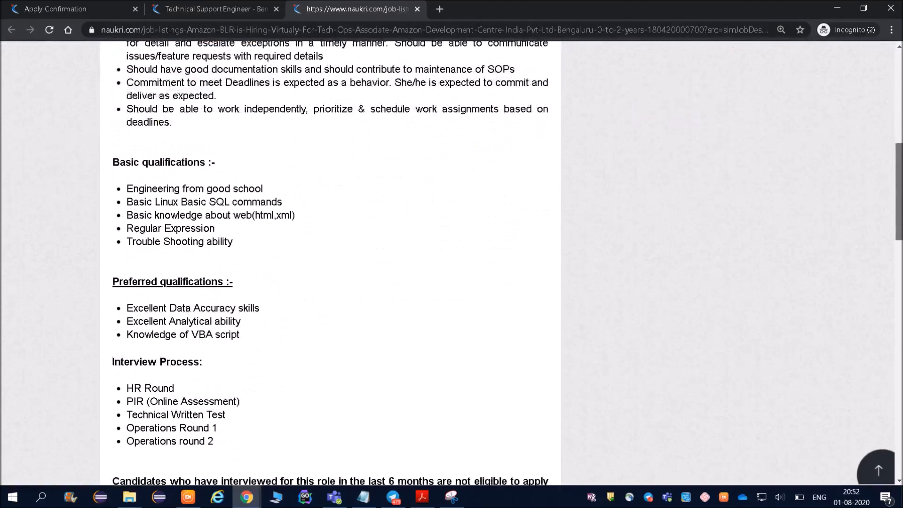
scroll("down", 3)
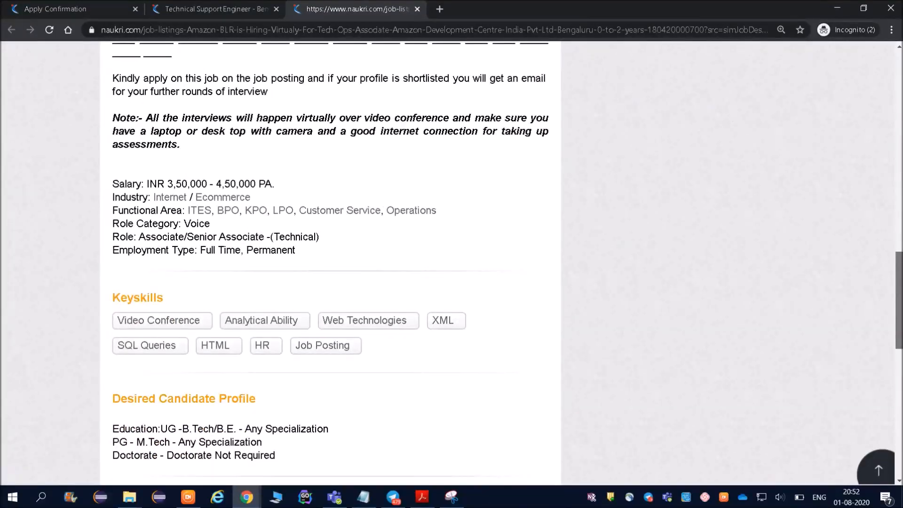
scroll("down", 3)
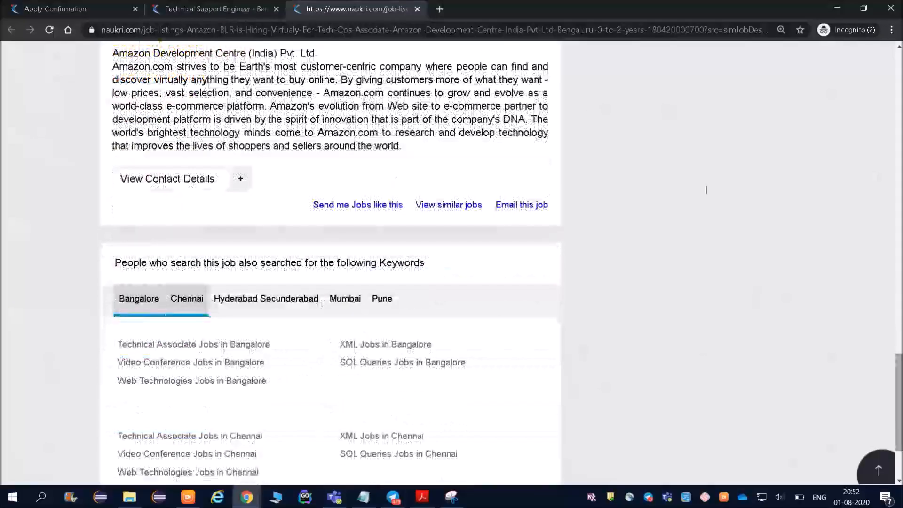
left_click(216, 8)
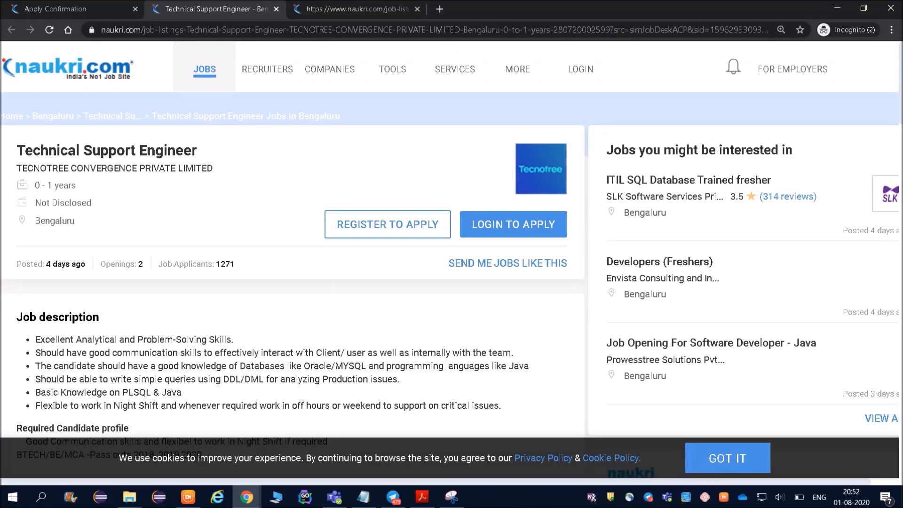
Return to the application confirmation page with its suggested jobs.
left_click(66, 8)
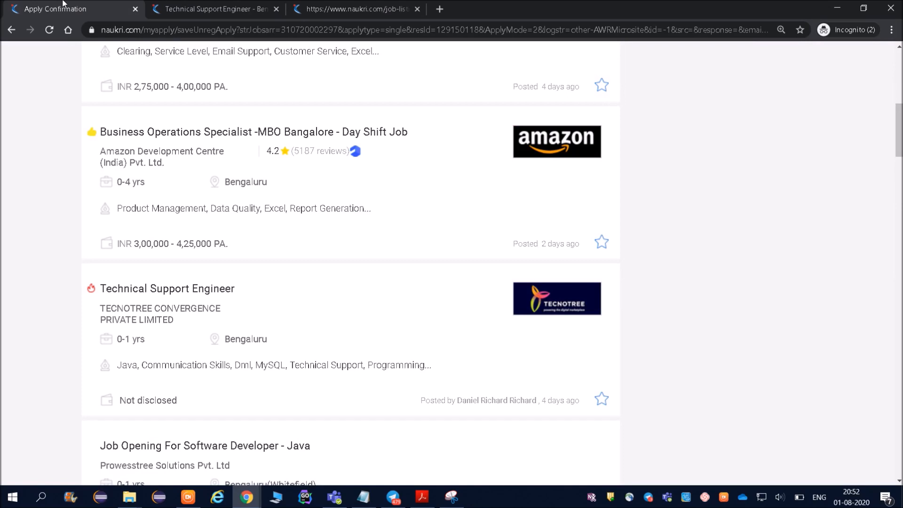